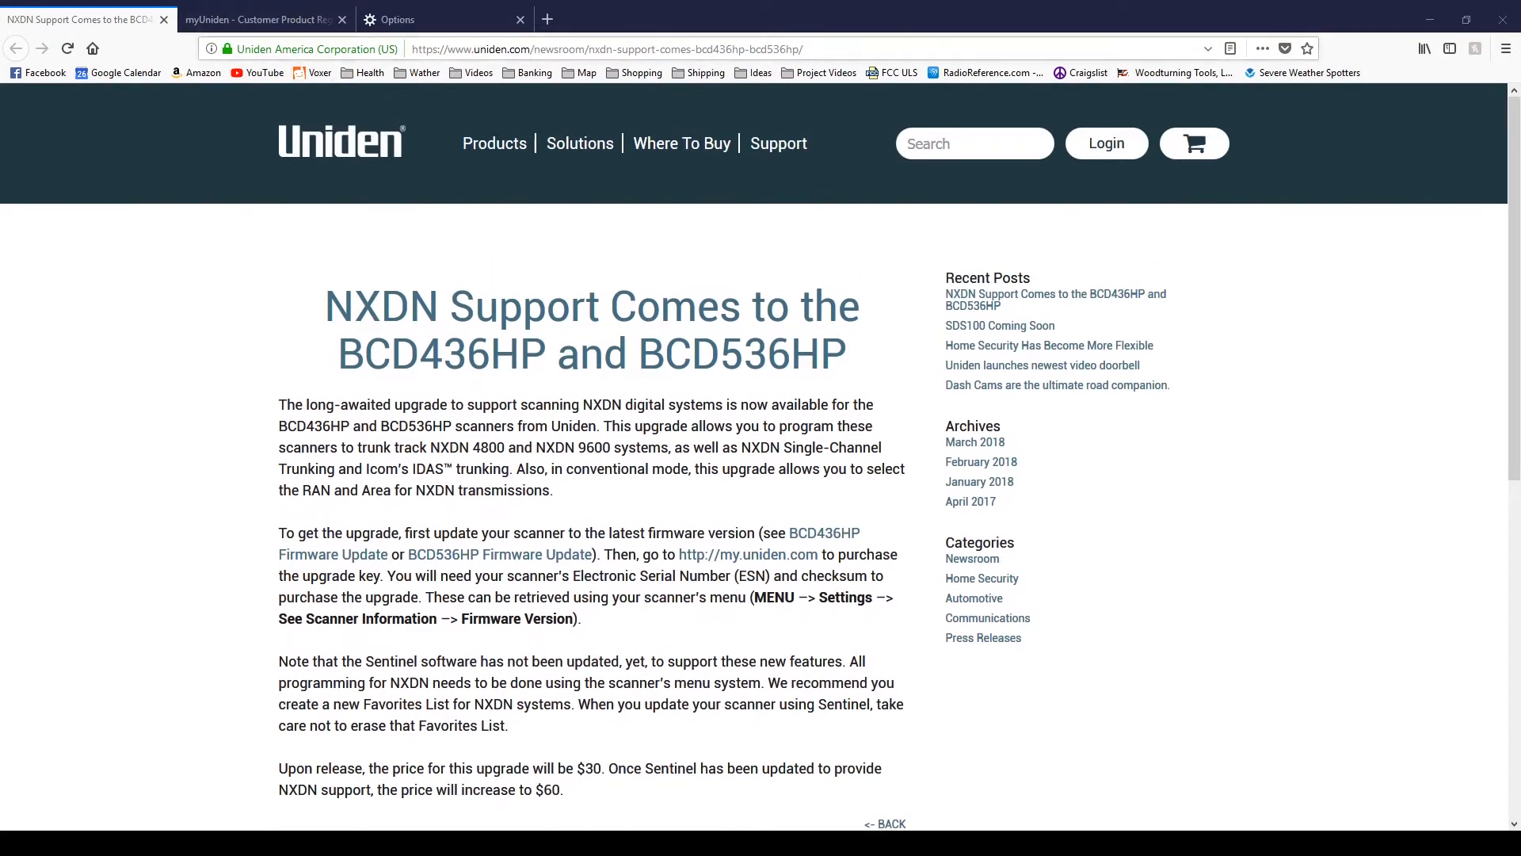
Review the software update options and the Database entry in the tree.
{"action": "scroll", "scroll_direction": "down", "scroll_amount": 3}
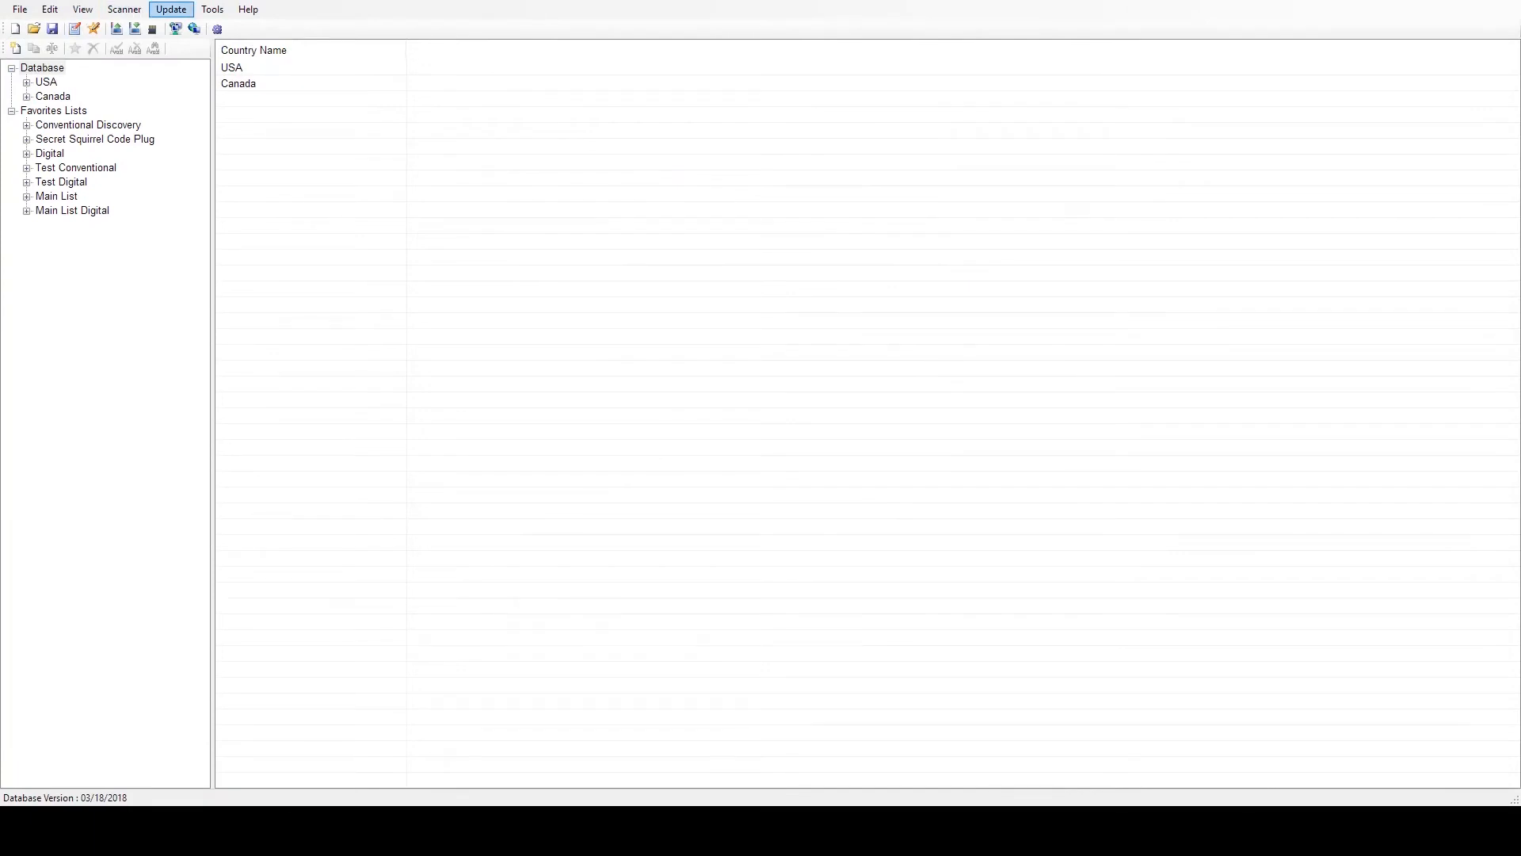
{"action": "left_click", "coordinate": [41, 66]}
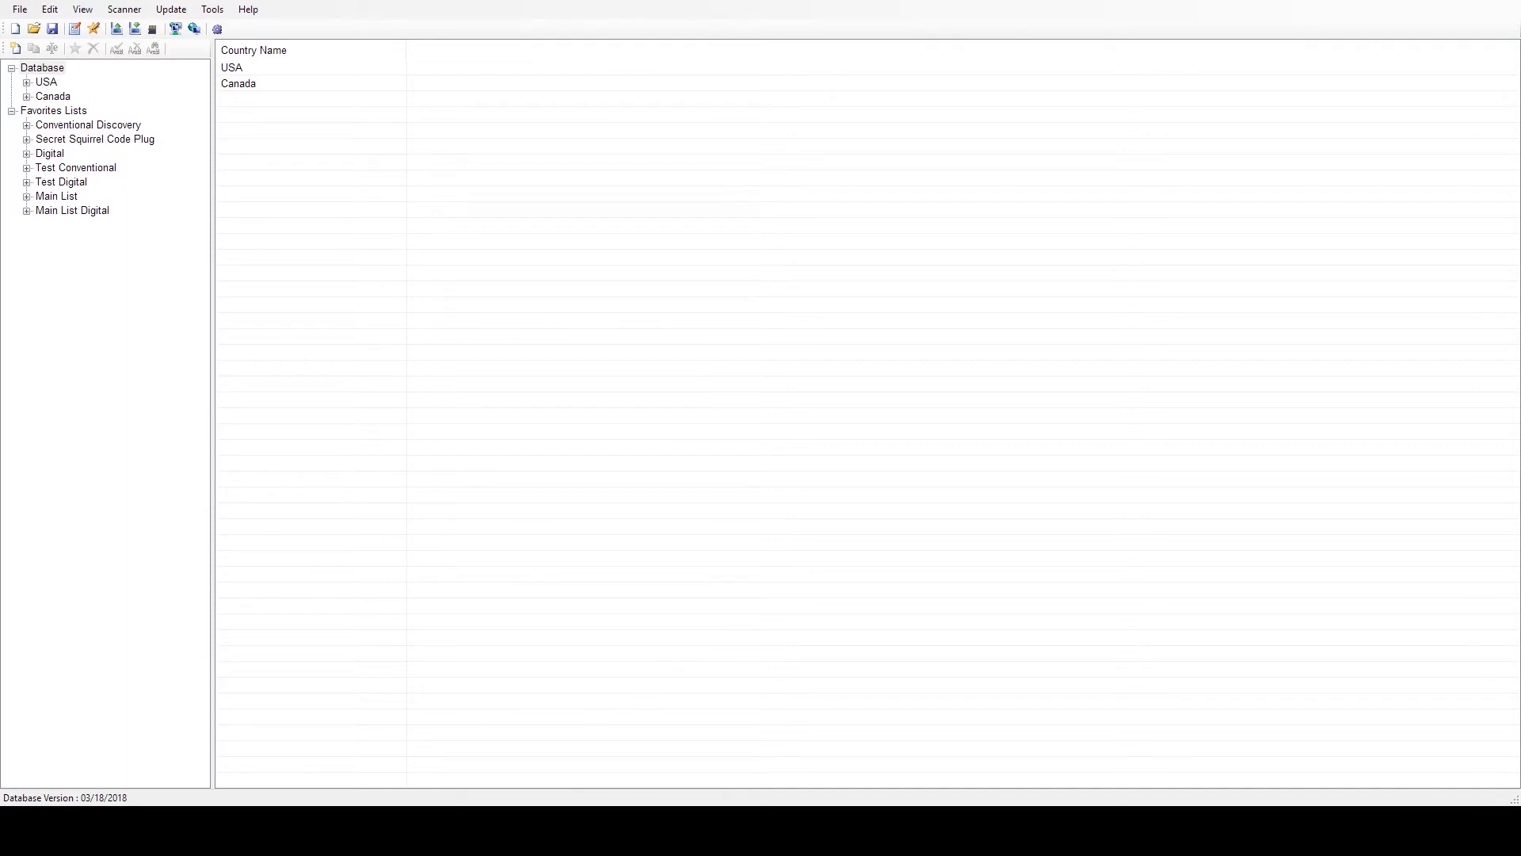
{"action": "mouse_move", "coordinate": [1351, 590]}
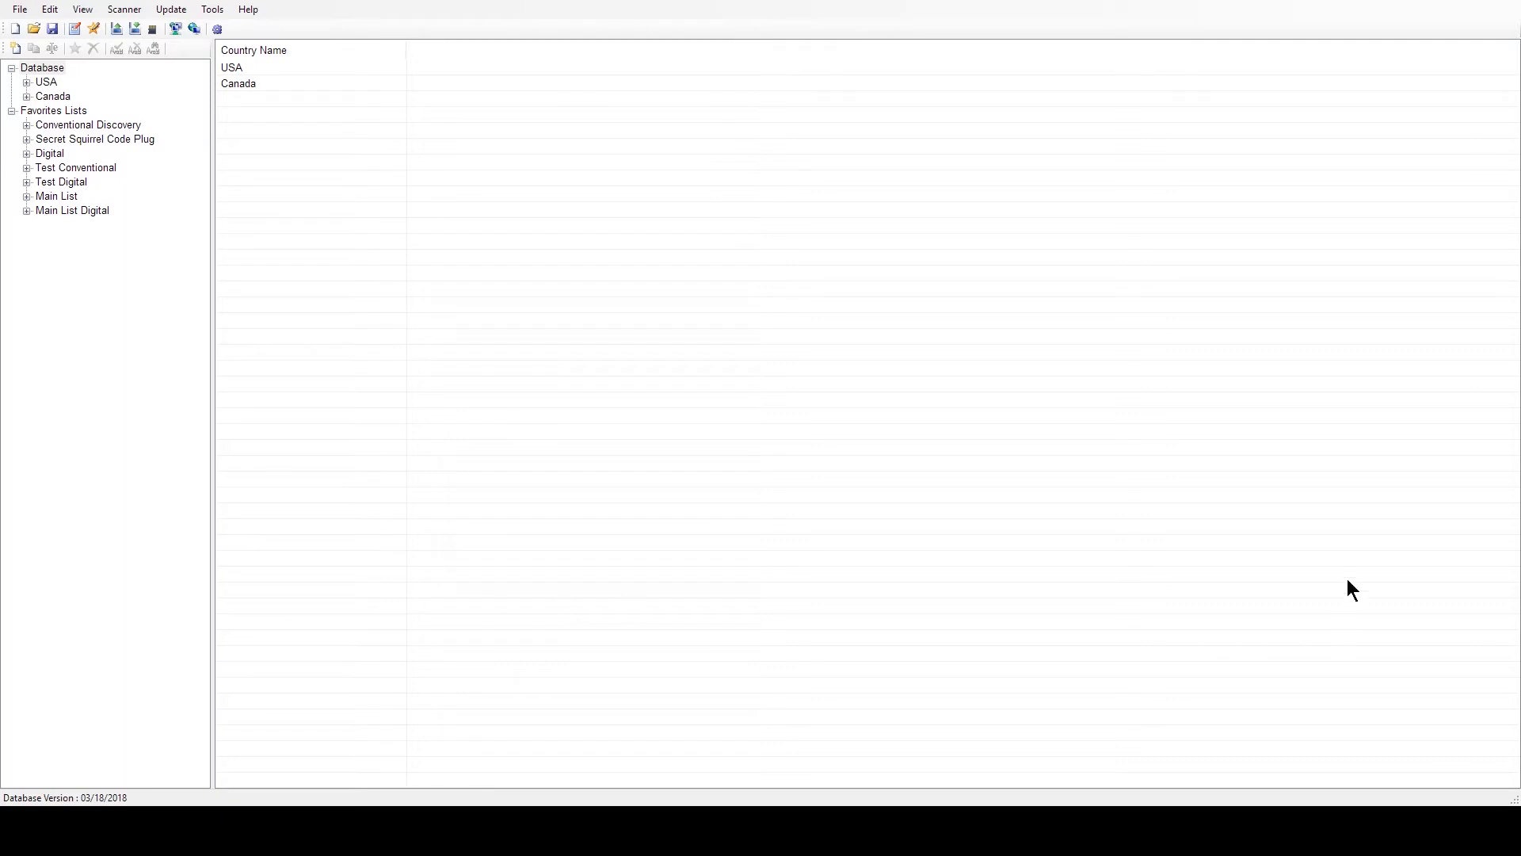
{"action": "mouse_move", "coordinate": [895, 447]}
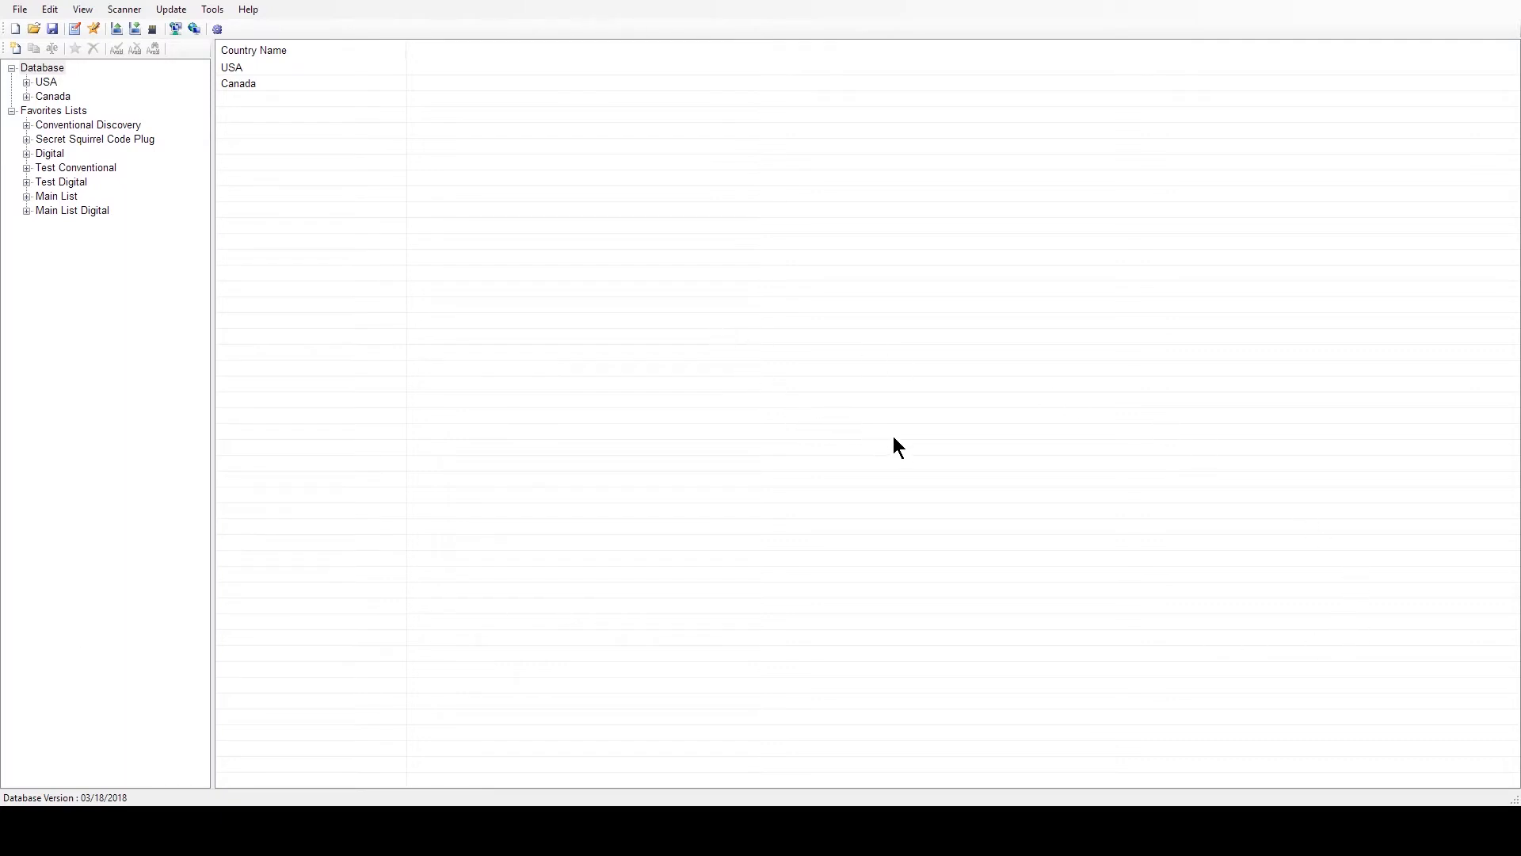
{"action": "left_click", "coordinate": [41, 67]}
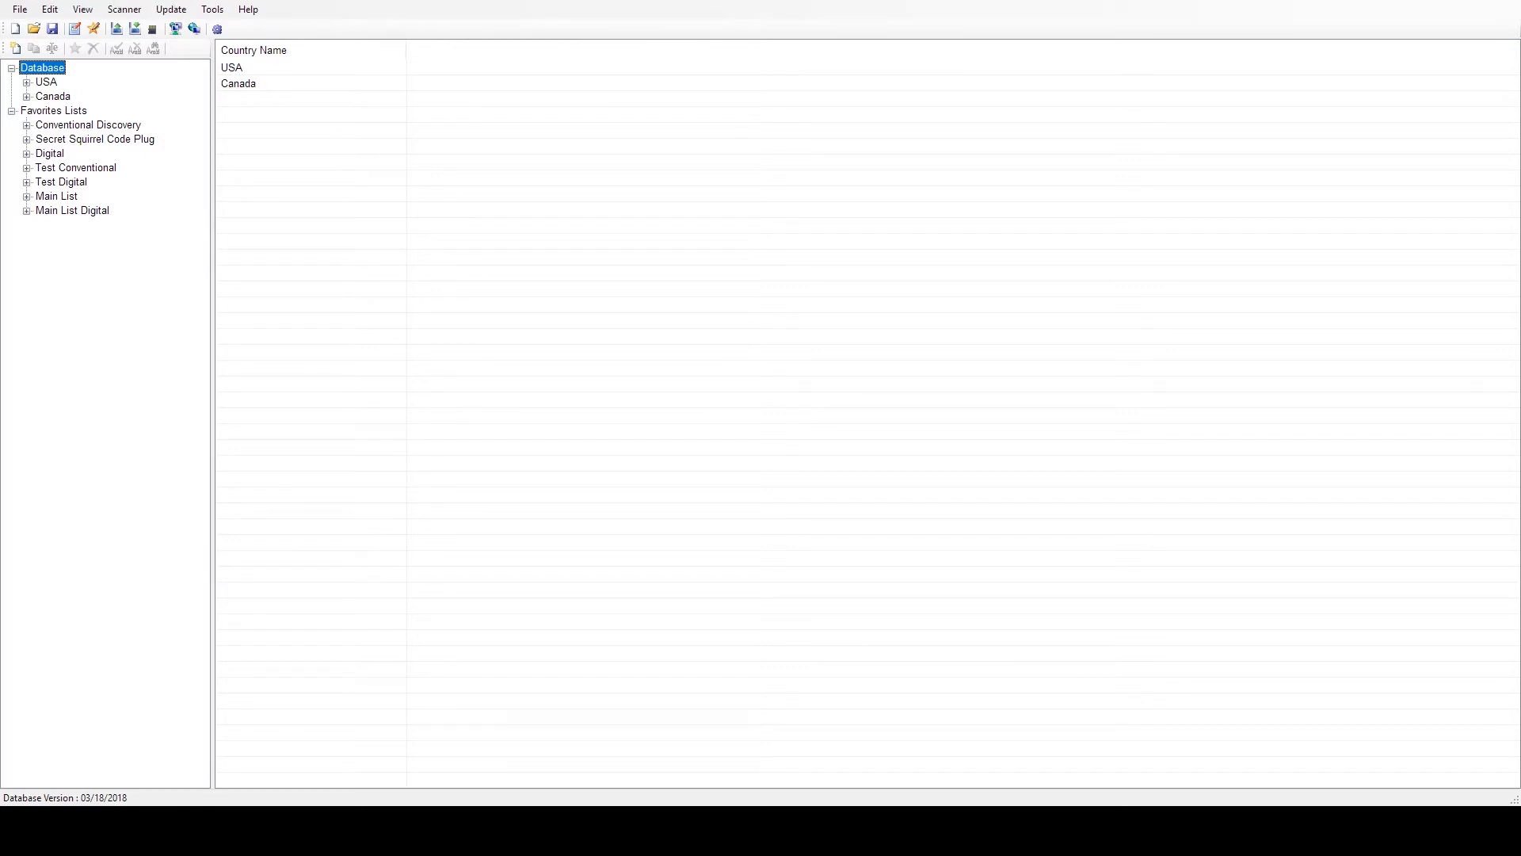
{"action": "mouse_move", "coordinate": [1449, 5]}
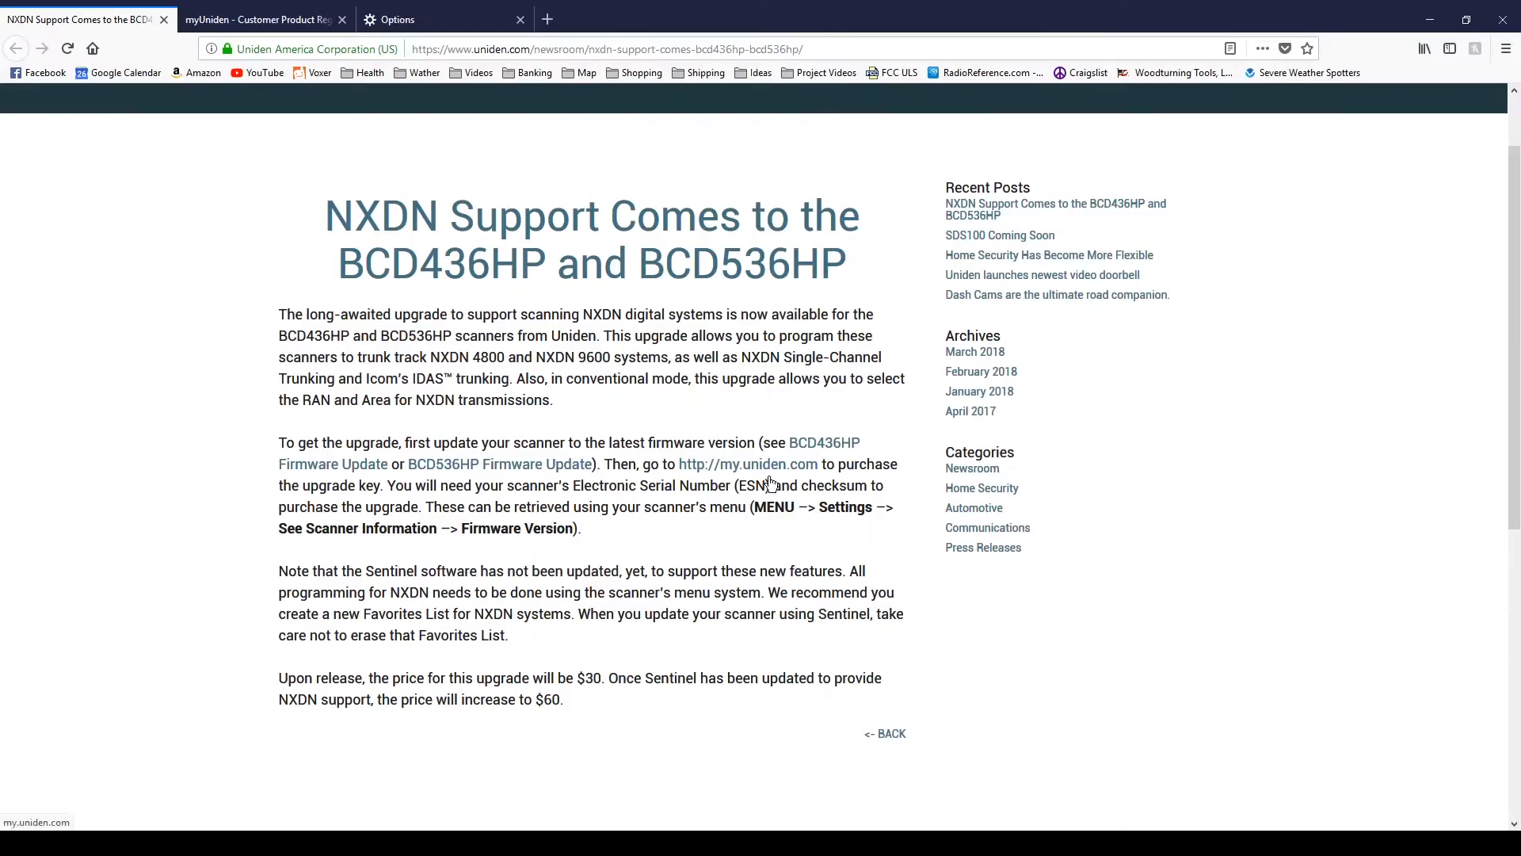
{"action": "mouse_move", "coordinate": [729, 472]}
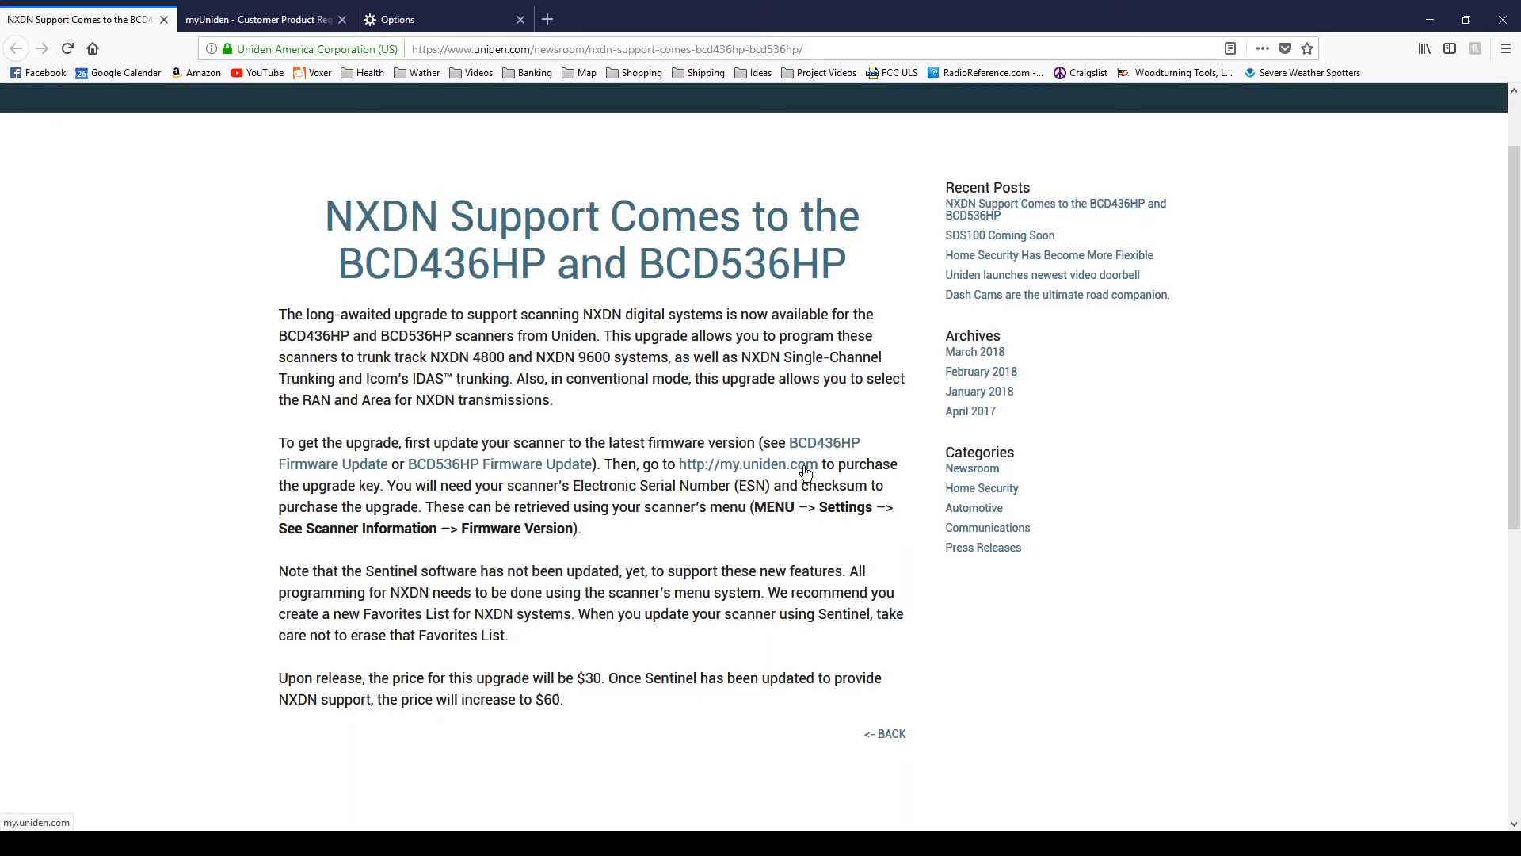
{"action": "mouse_move", "coordinate": [390, 88]}
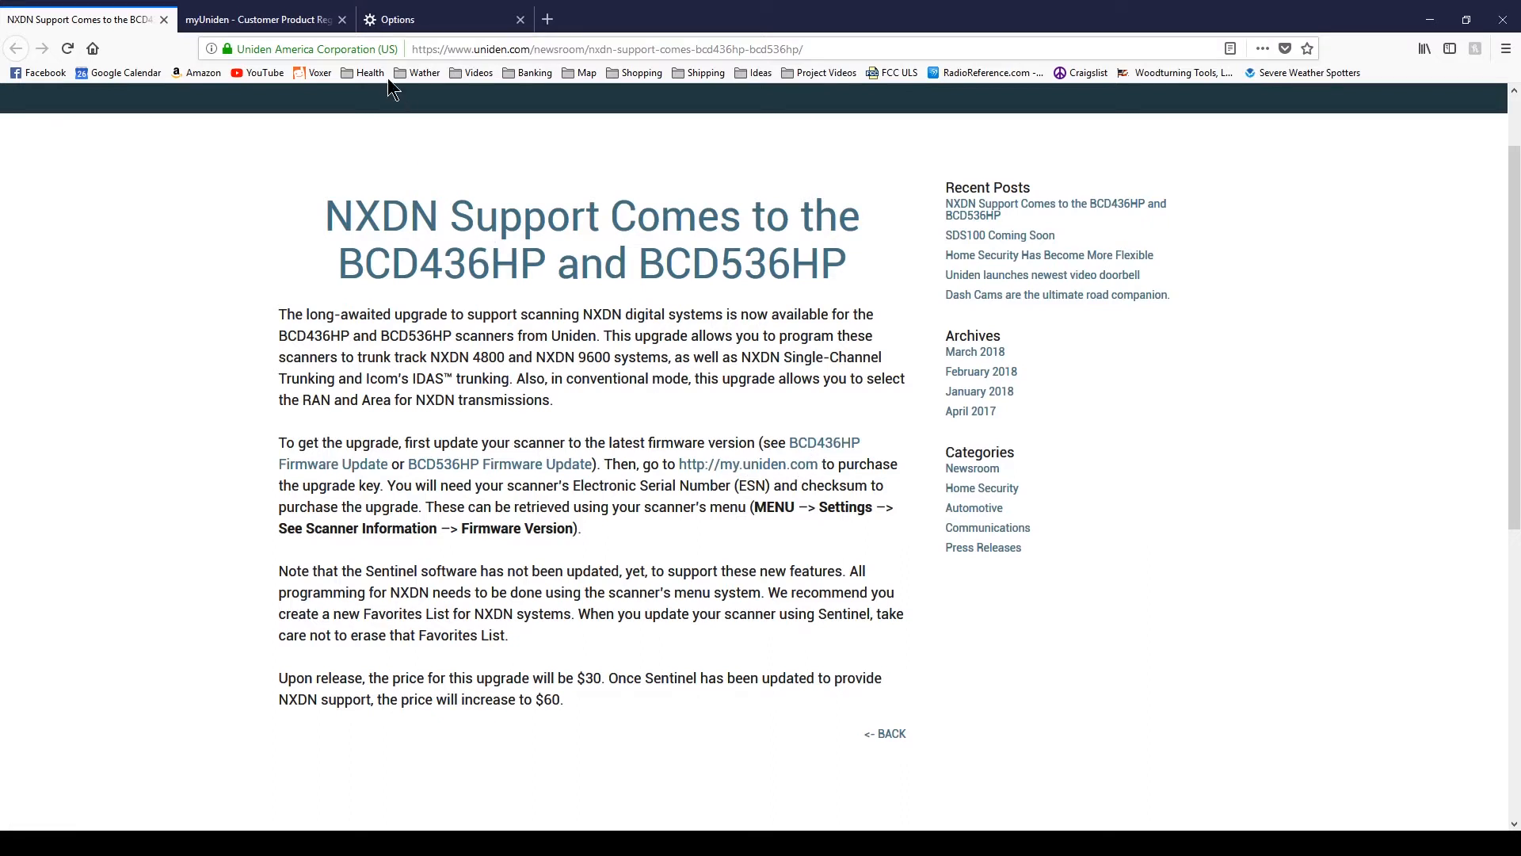
{"action": "mouse_move", "coordinate": [262, 19]}
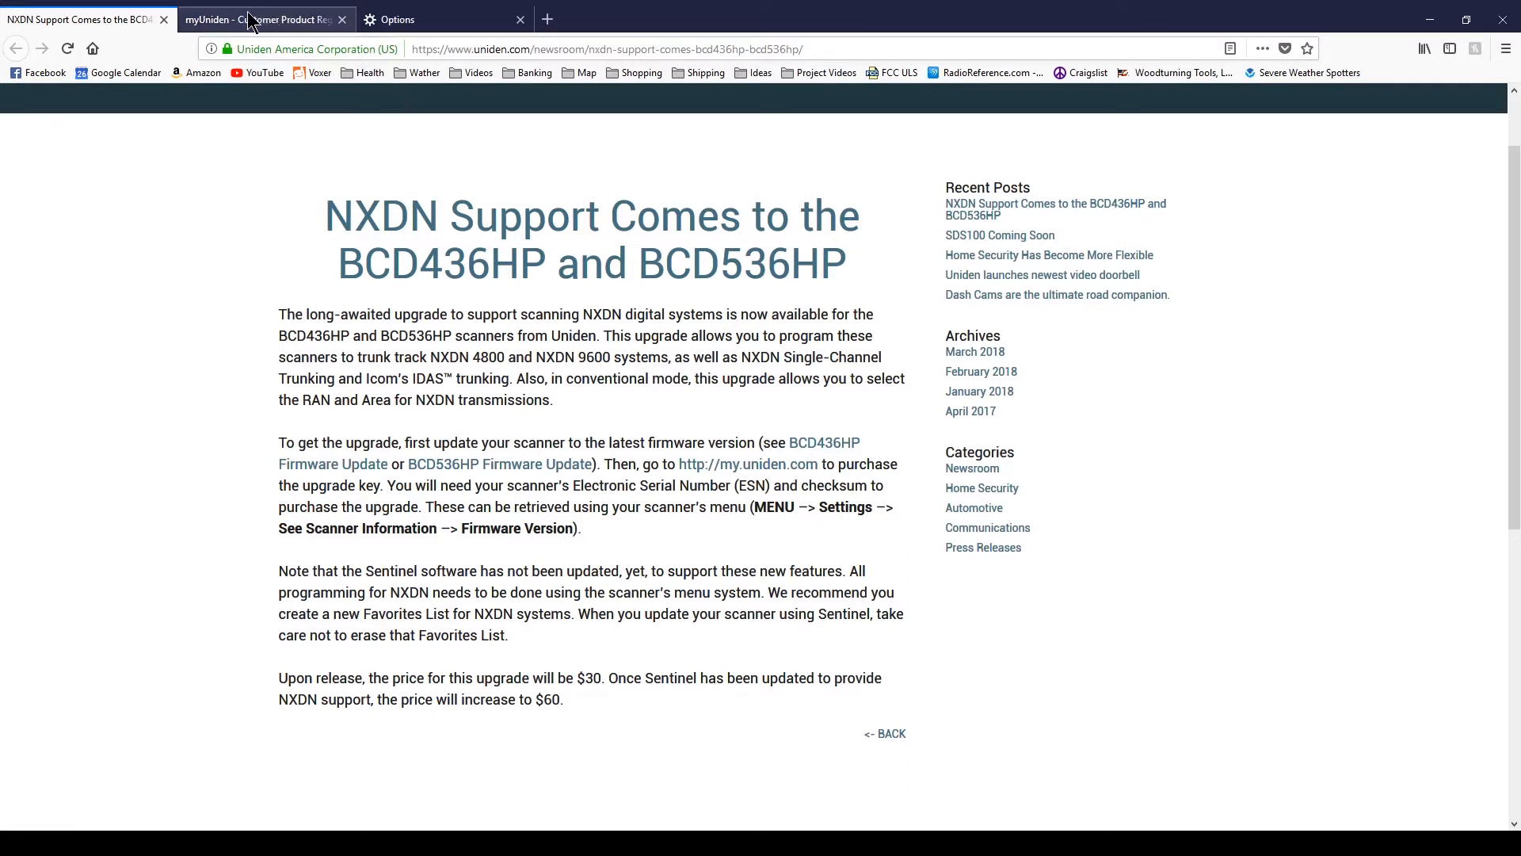
Switch to the myUniden account page and choose All My Scanners.
{"action": "left_click", "coordinate": [262, 19]}
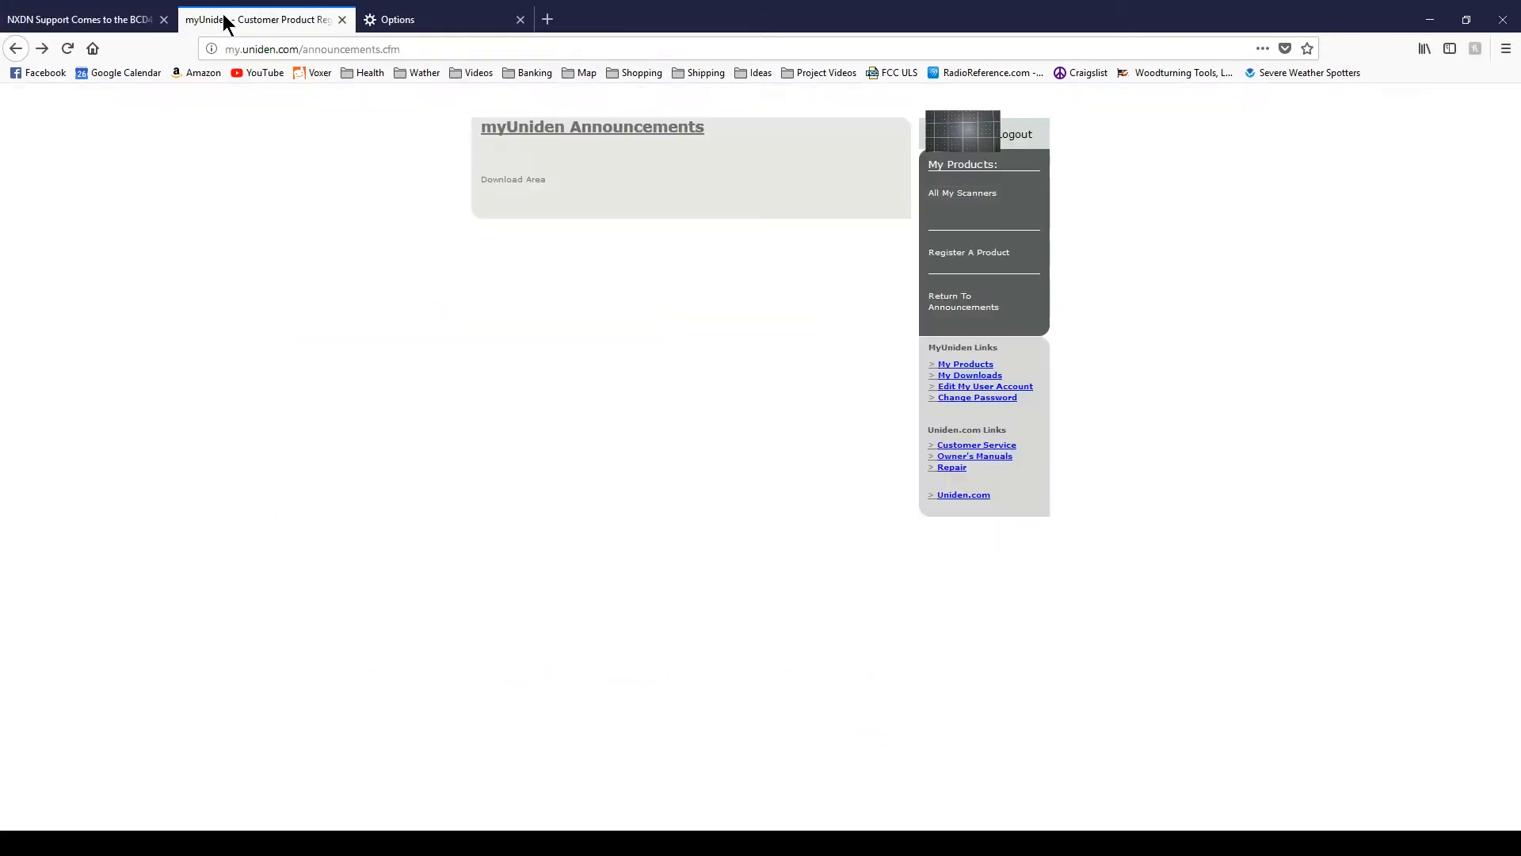
{"action": "mouse_move", "coordinate": [961, 192]}
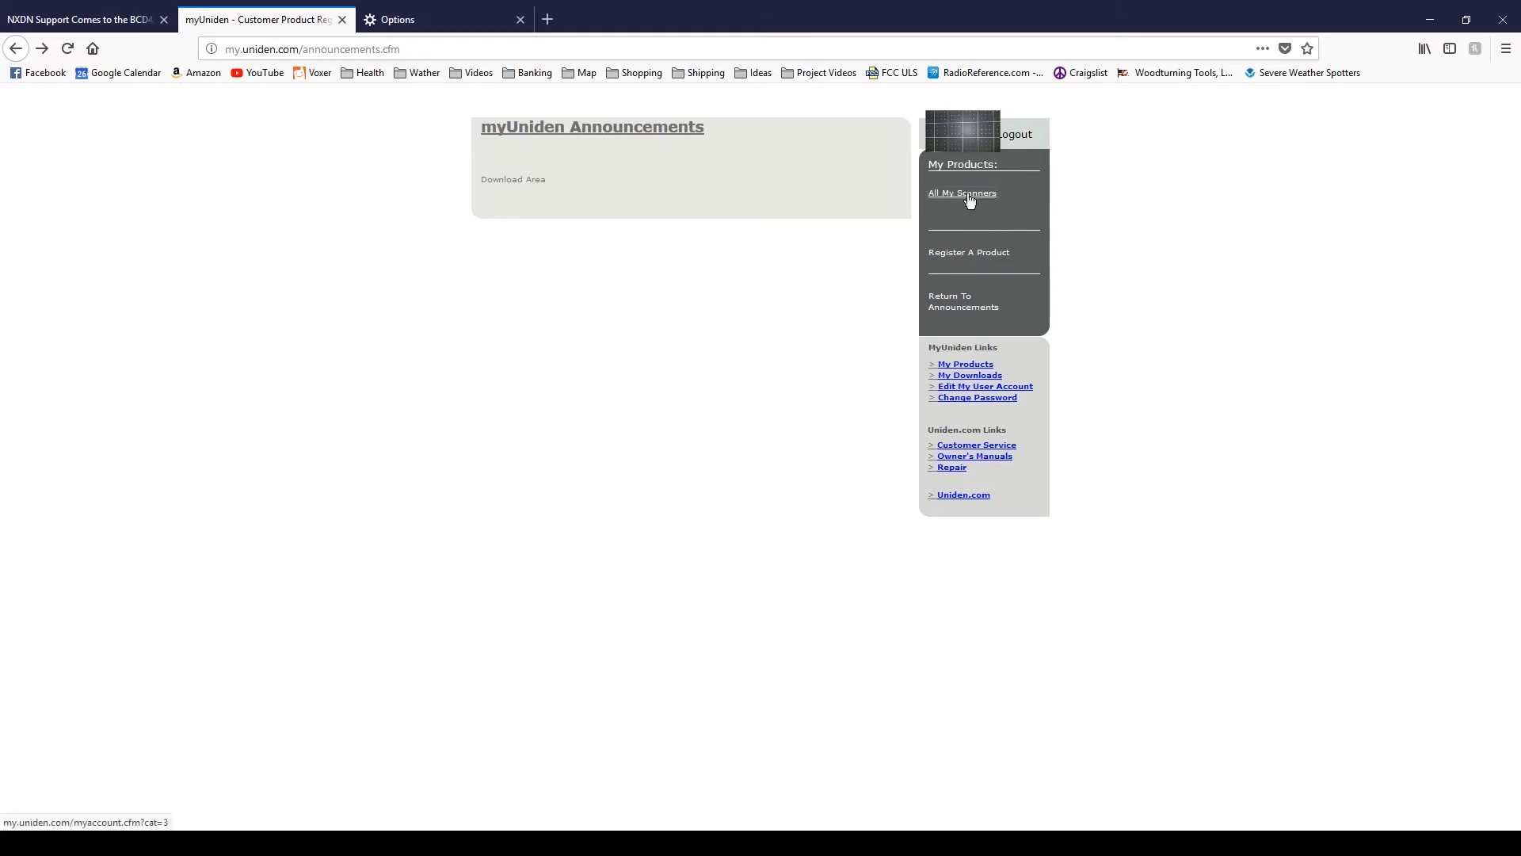
{"action": "left_click", "coordinate": [961, 192]}
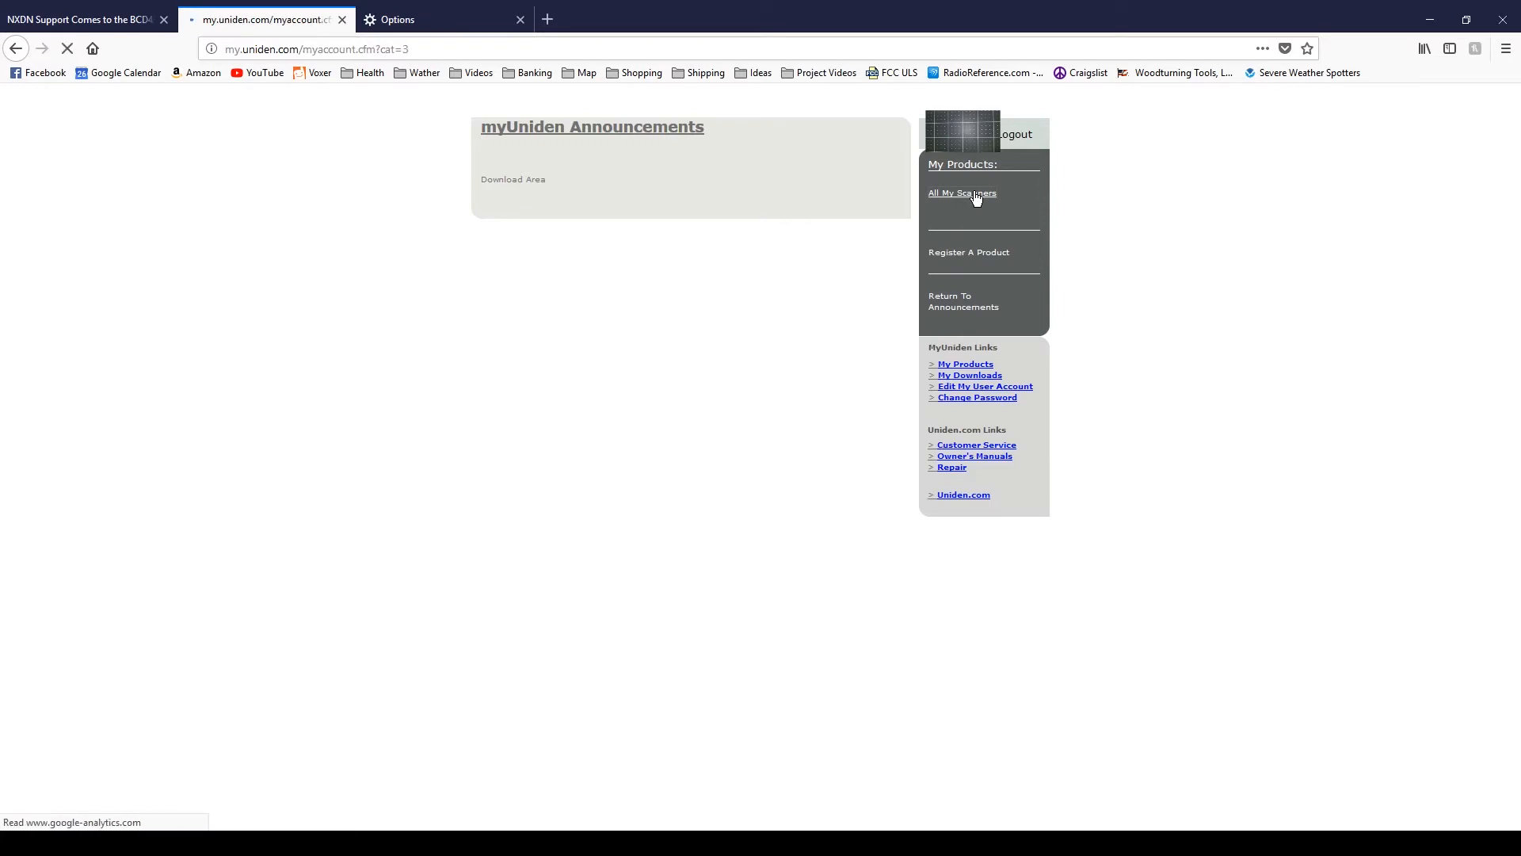
Choose Purchase NXDN Key in the BCD536HP row on My Account.
{"action": "left_click", "coordinate": [962, 192]}
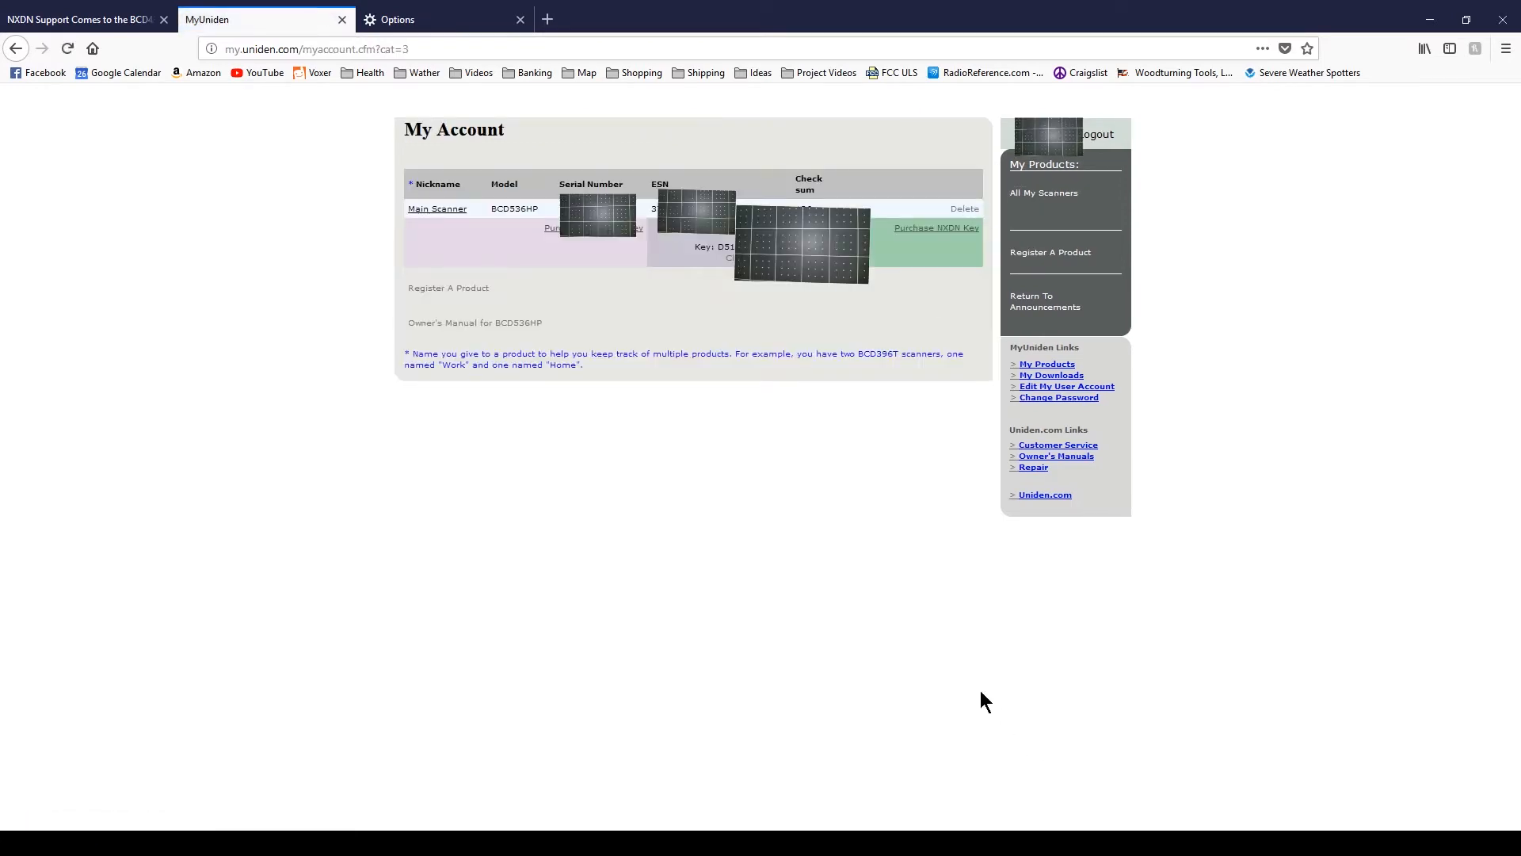
{"action": "mouse_move", "coordinate": [953, 230]}
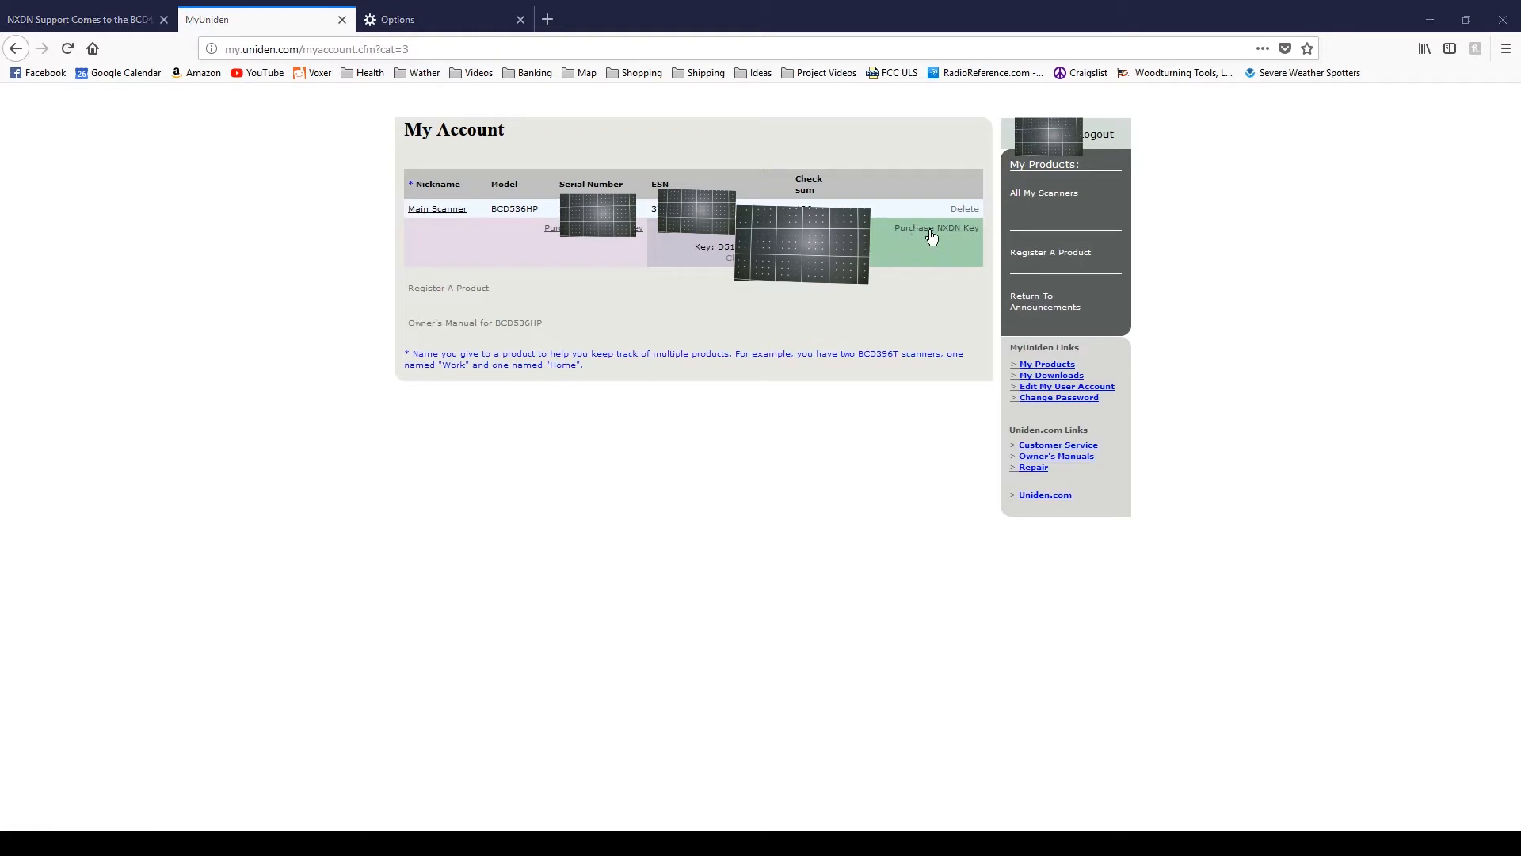
{"action": "mouse_move", "coordinate": [109, 163]}
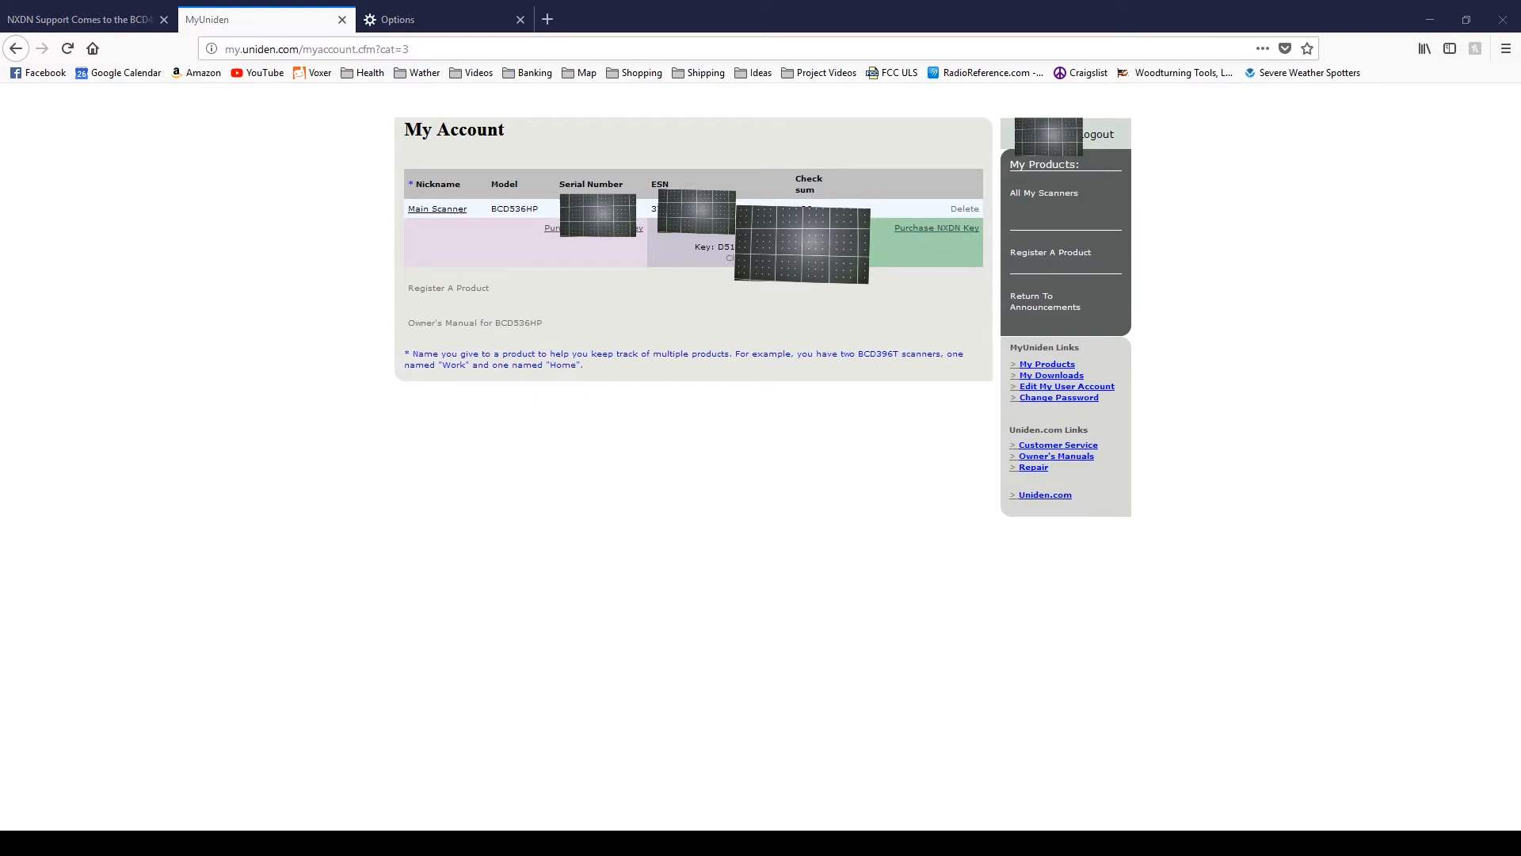
{"action": "left_click", "coordinate": [935, 227]}
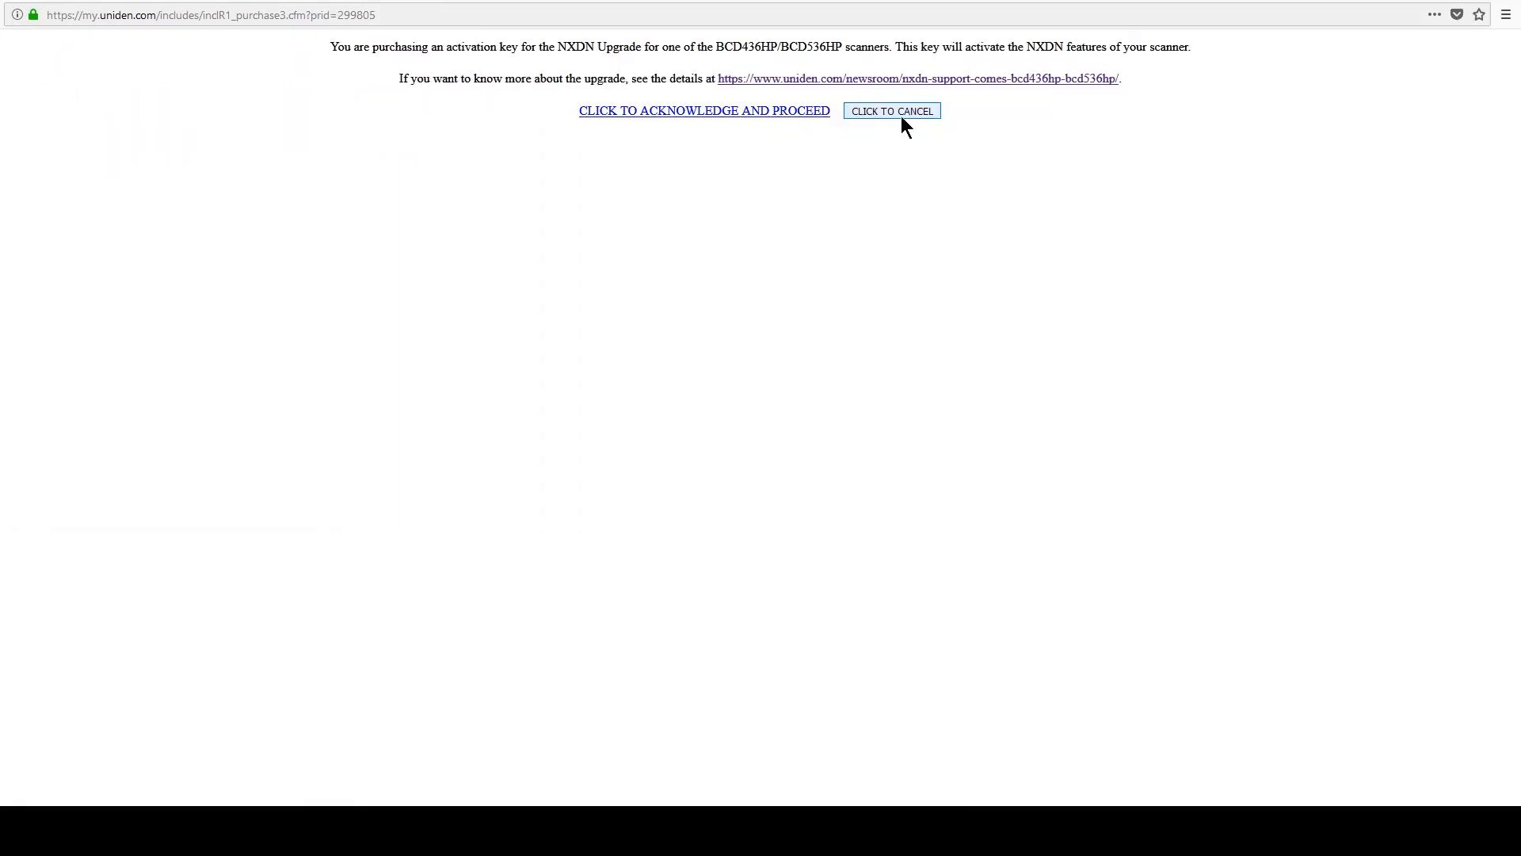
{"action": "mouse_move", "coordinate": [879, 119]}
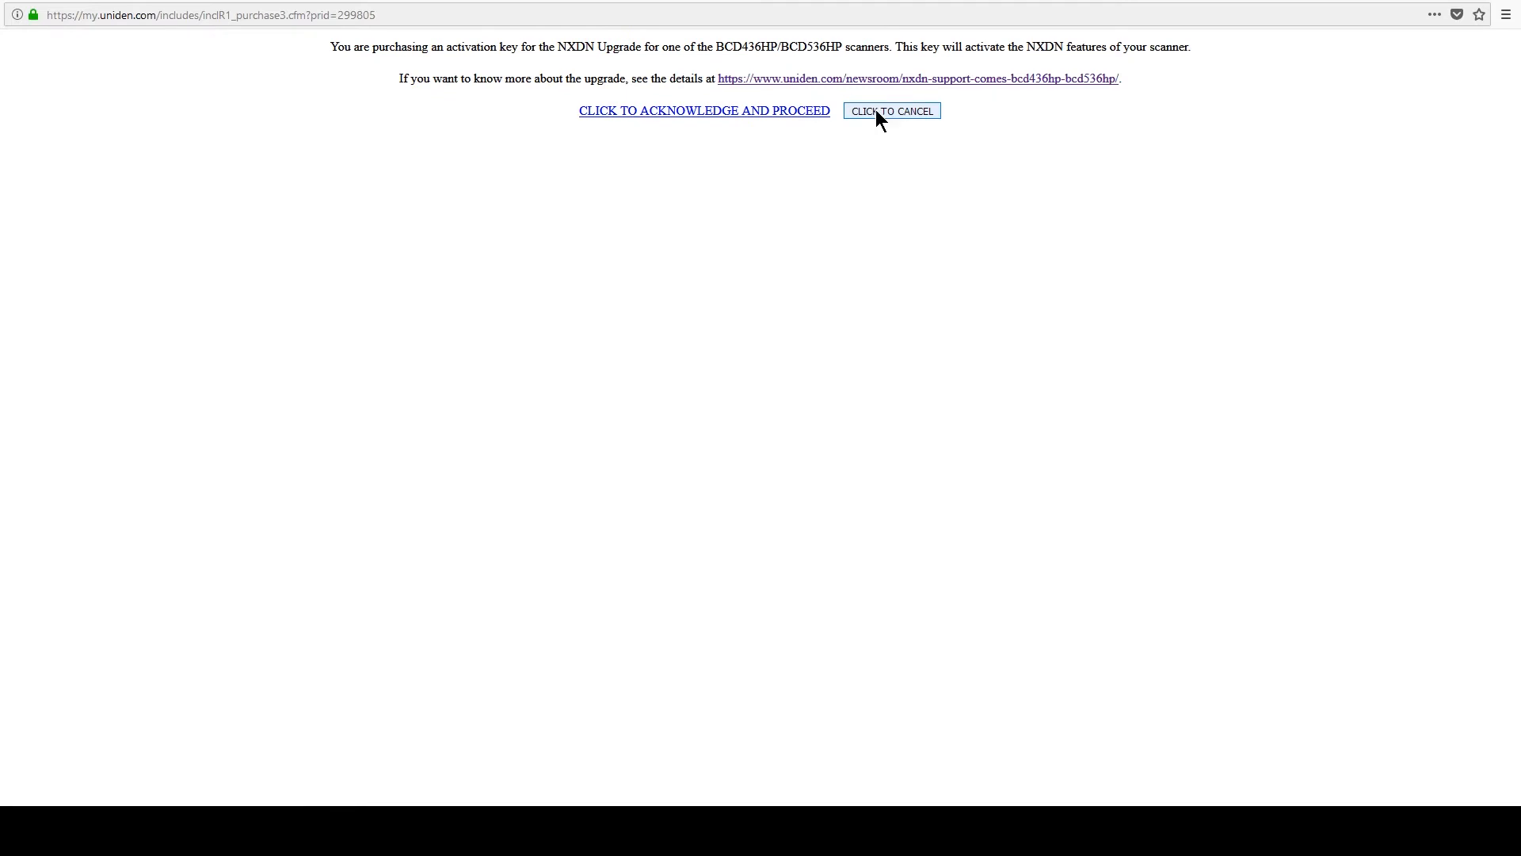
{"action": "mouse_move", "coordinate": [884, 115]}
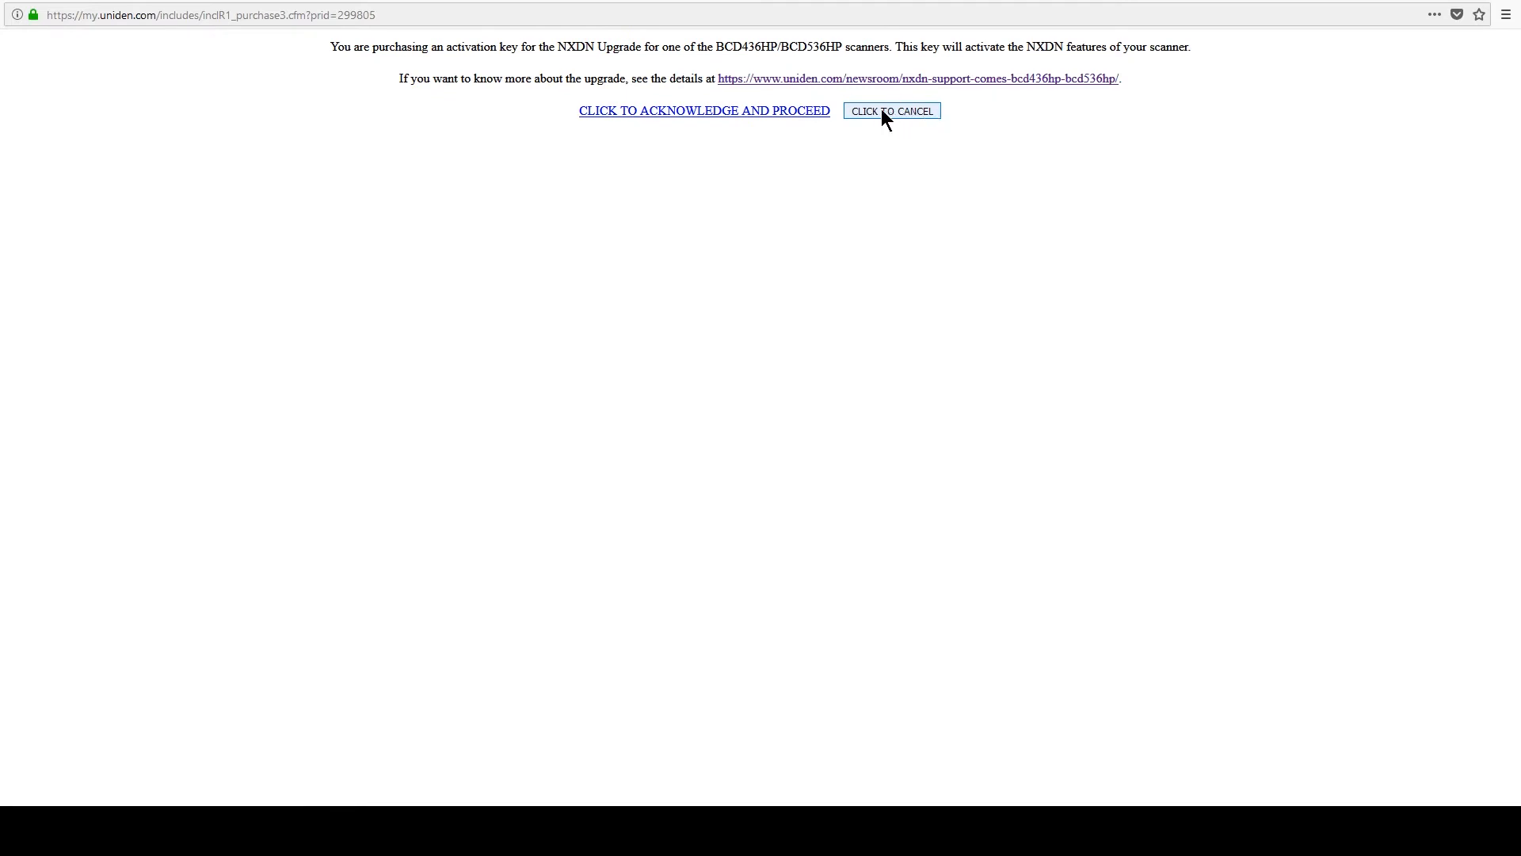
{"action": "mouse_move", "coordinate": [658, 133]}
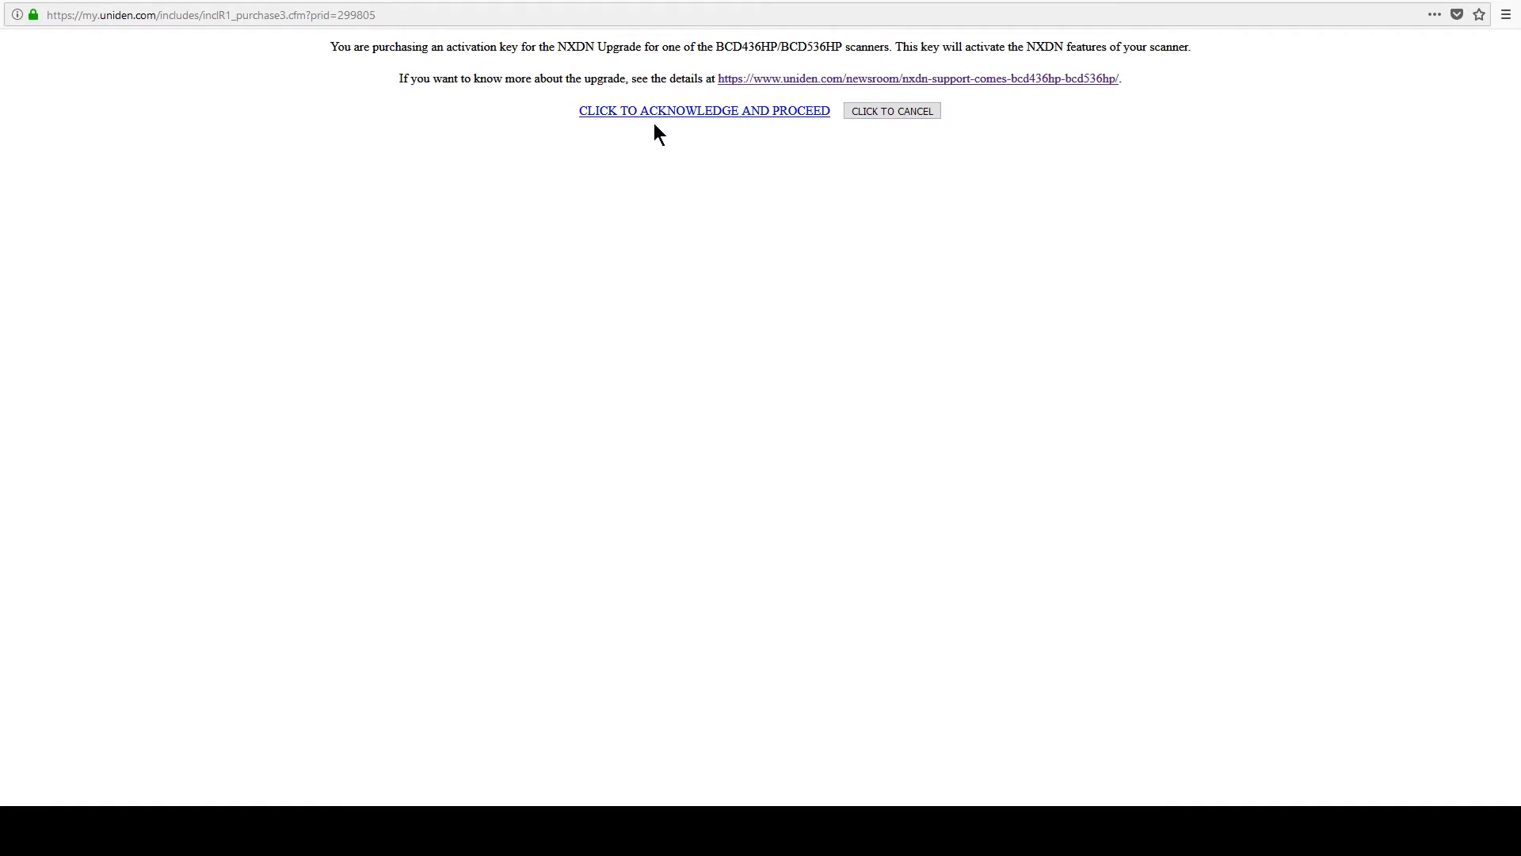
Acknowledge the upgrade purchase notice and proceed to the $30 payment form.
{"action": "left_click", "coordinate": [704, 109]}
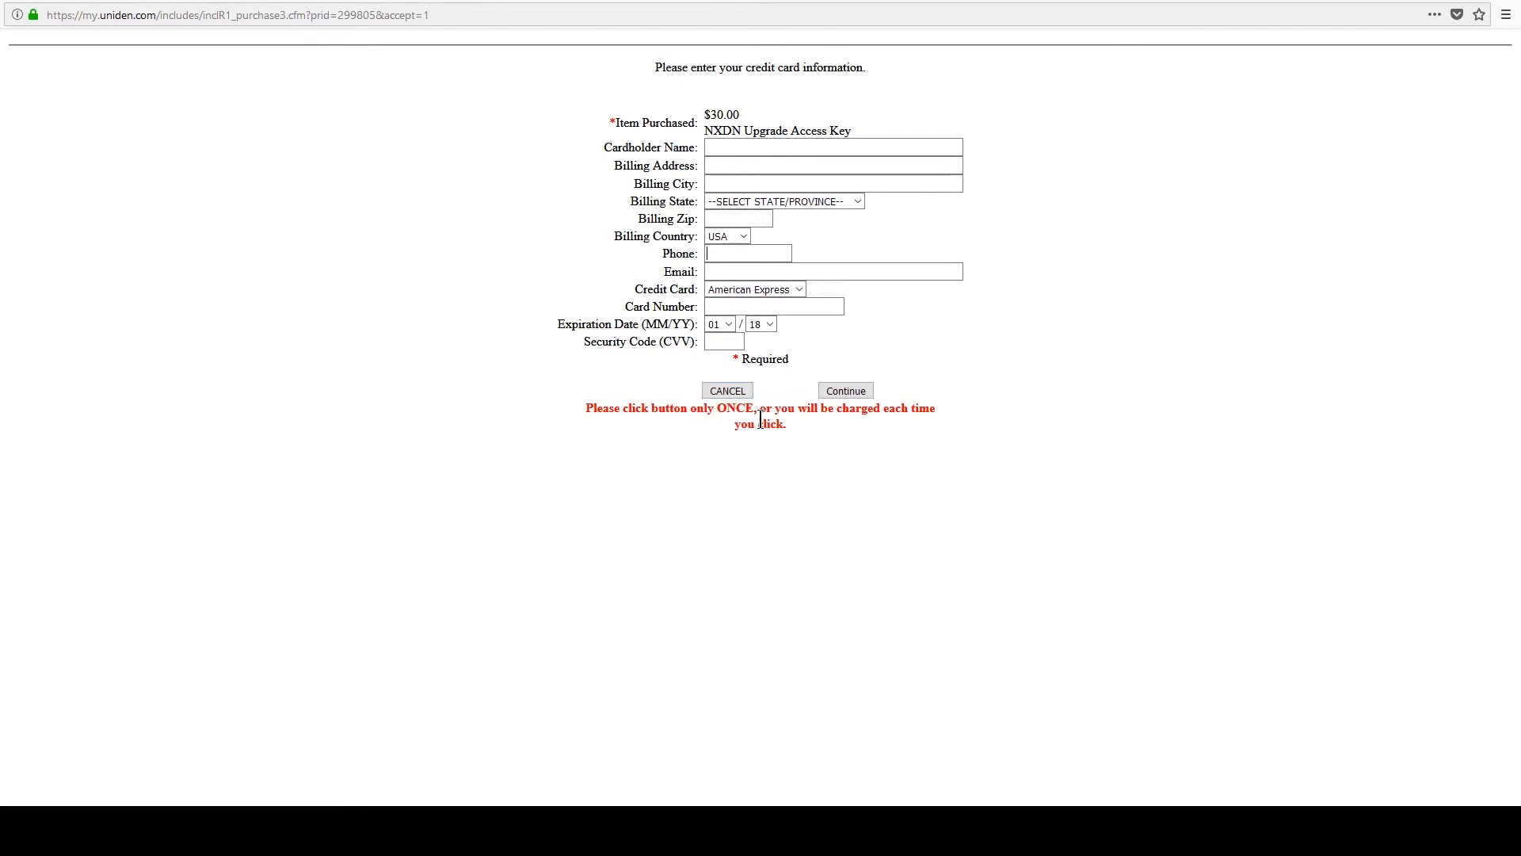
{"action": "mouse_move", "coordinate": [730, 444]}
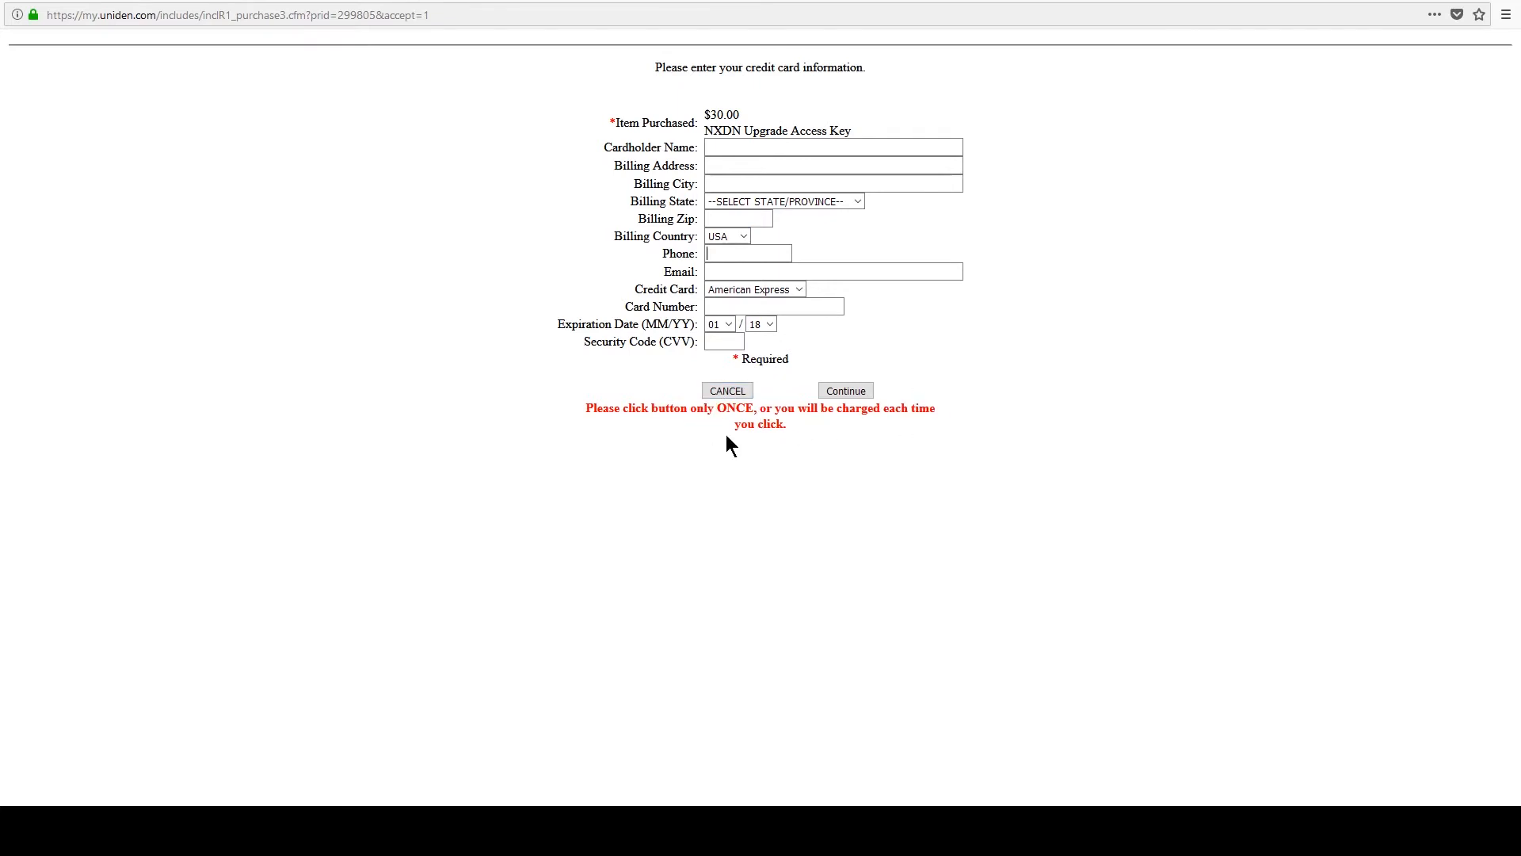
{"action": "mouse_move", "coordinate": [680, 167]}
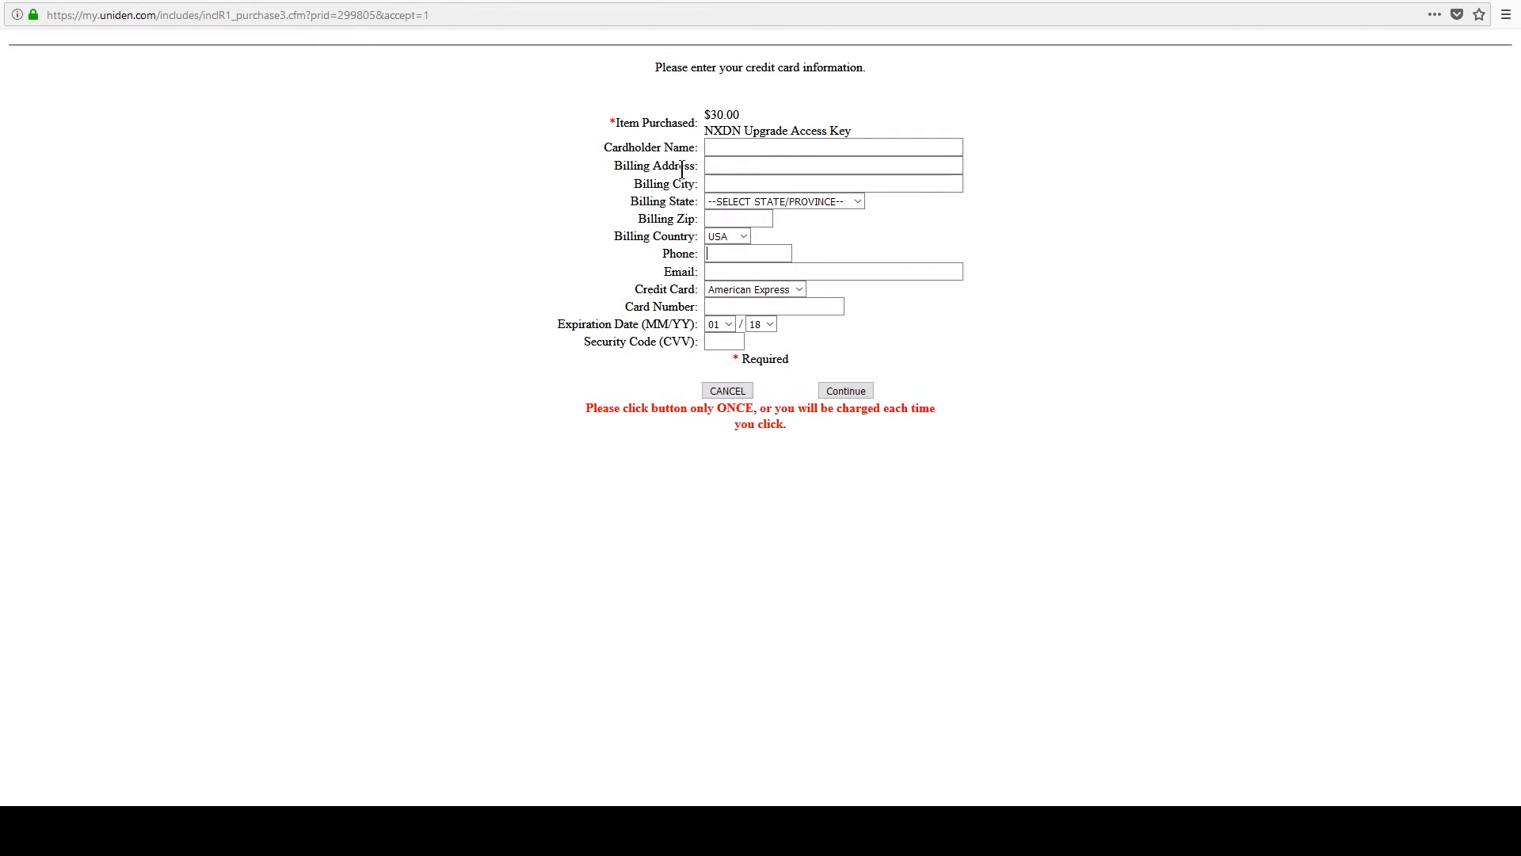
{"action": "mouse_move", "coordinate": [1024, 507]}
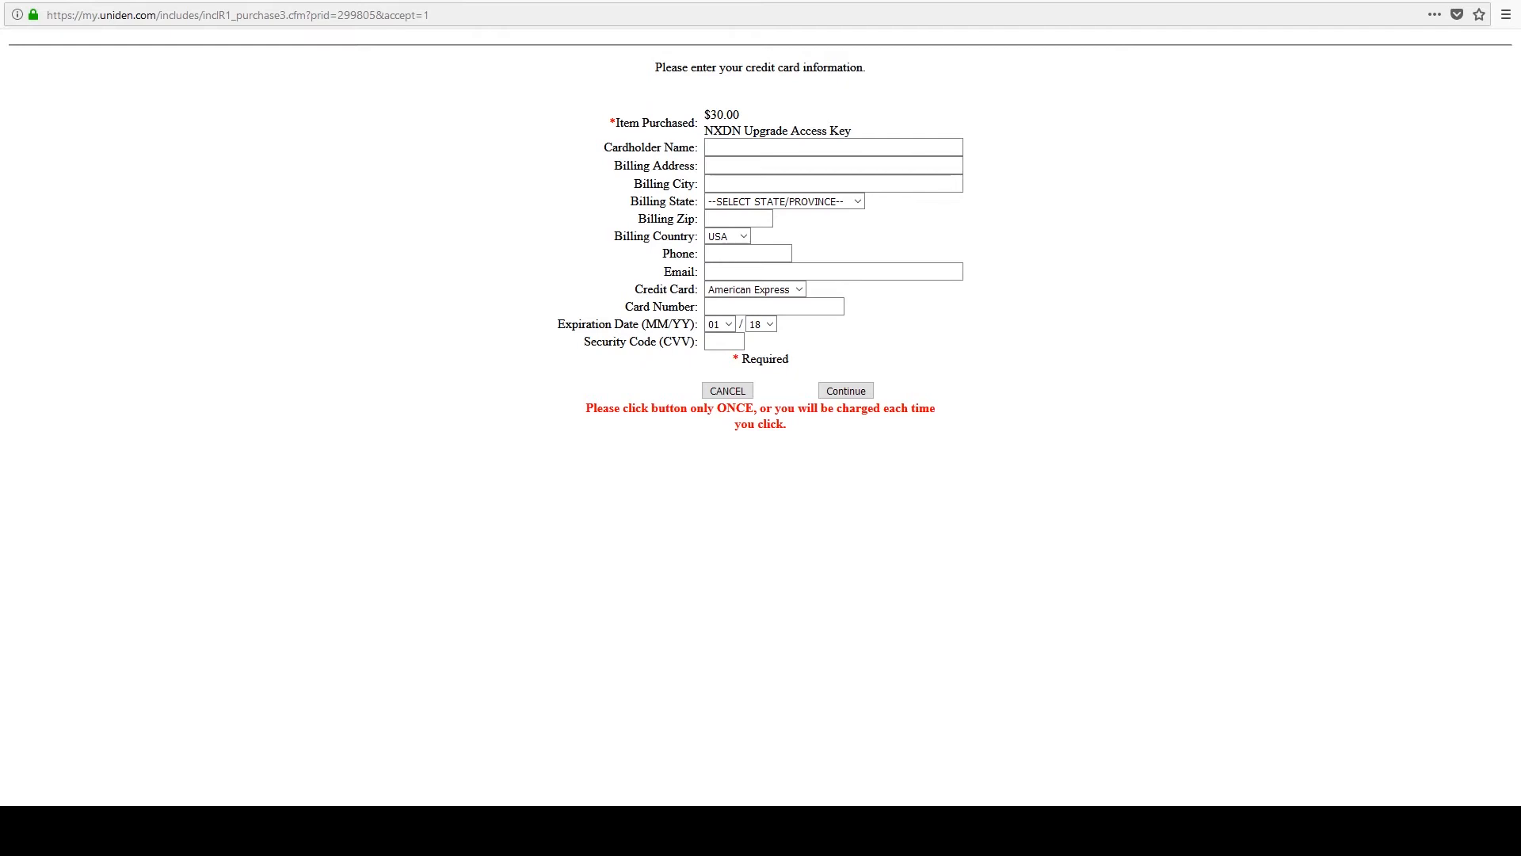
Enter the billing and credit card details for the $30 NXDN Upgrade Access Key.
{"action": "left_click", "coordinate": [845, 390]}
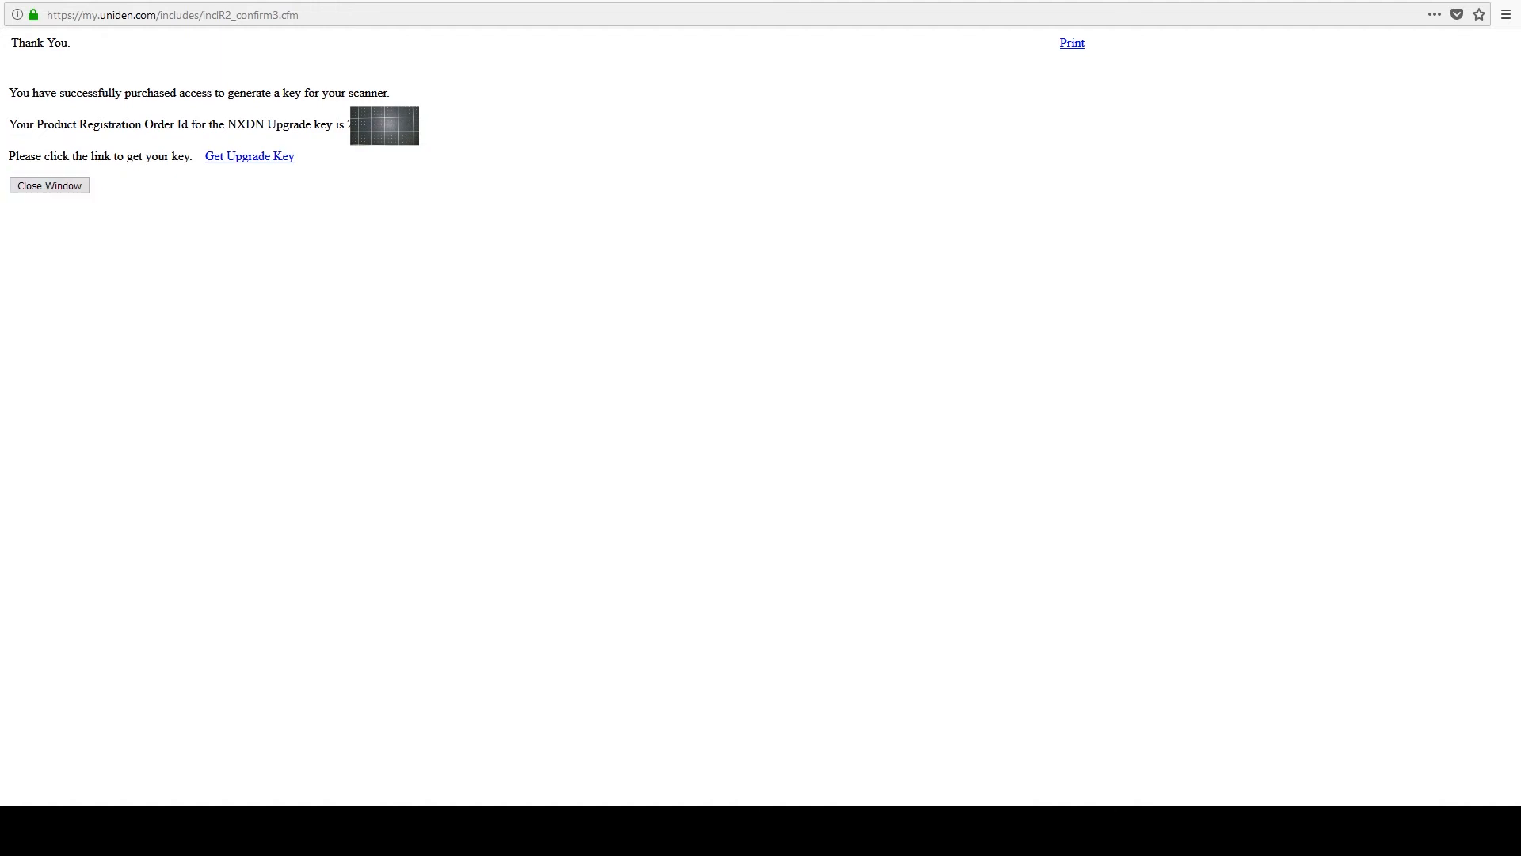
{"action": "mouse_move", "coordinate": [248, 157]}
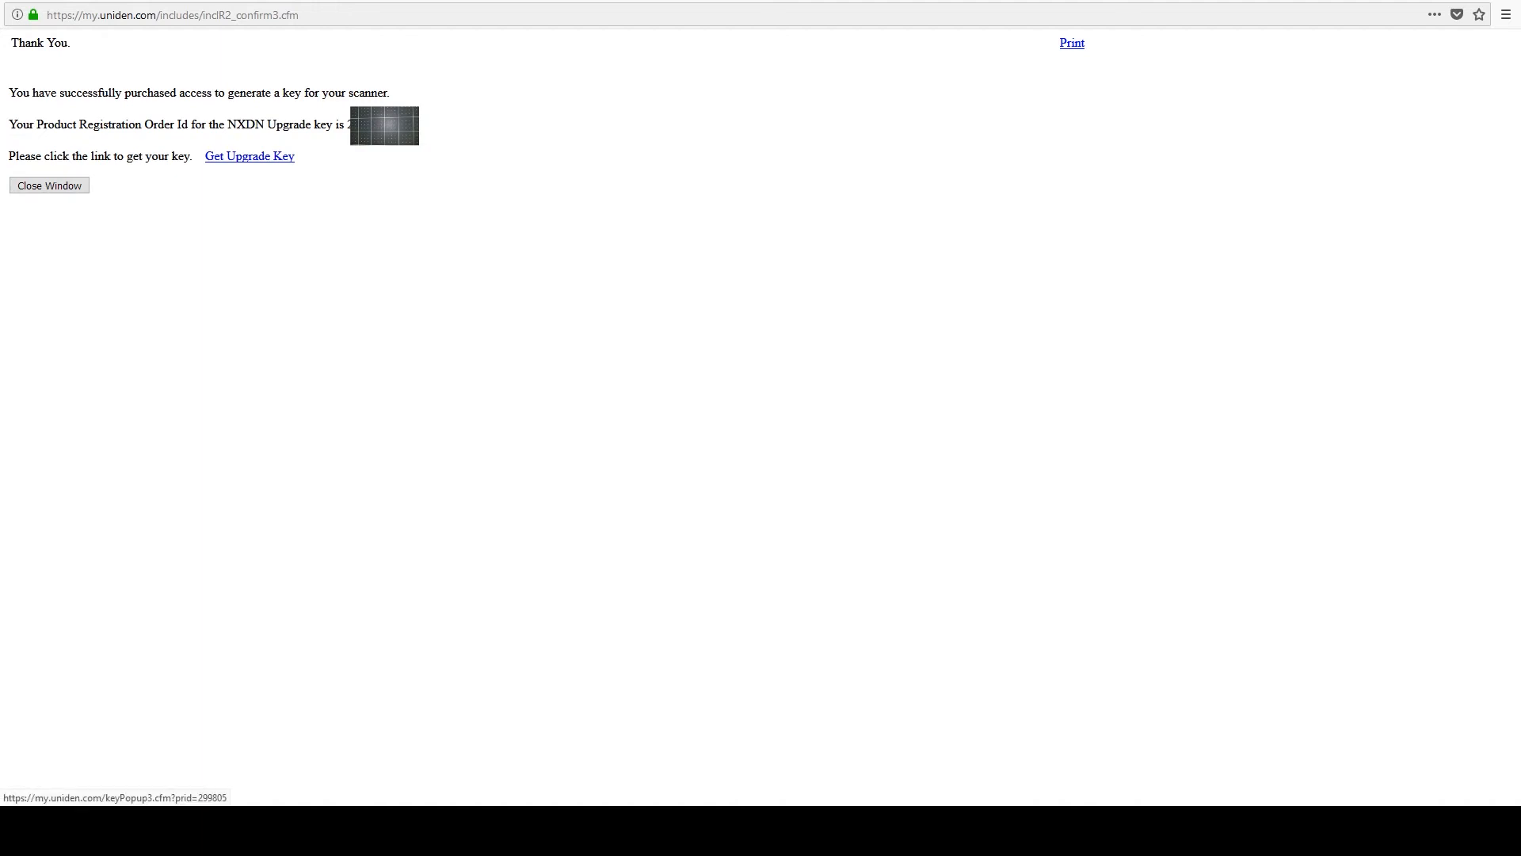
Use Get Upgrade Key on the thank-you page to retrieve the NXDN key.
{"action": "left_click", "coordinate": [249, 157]}
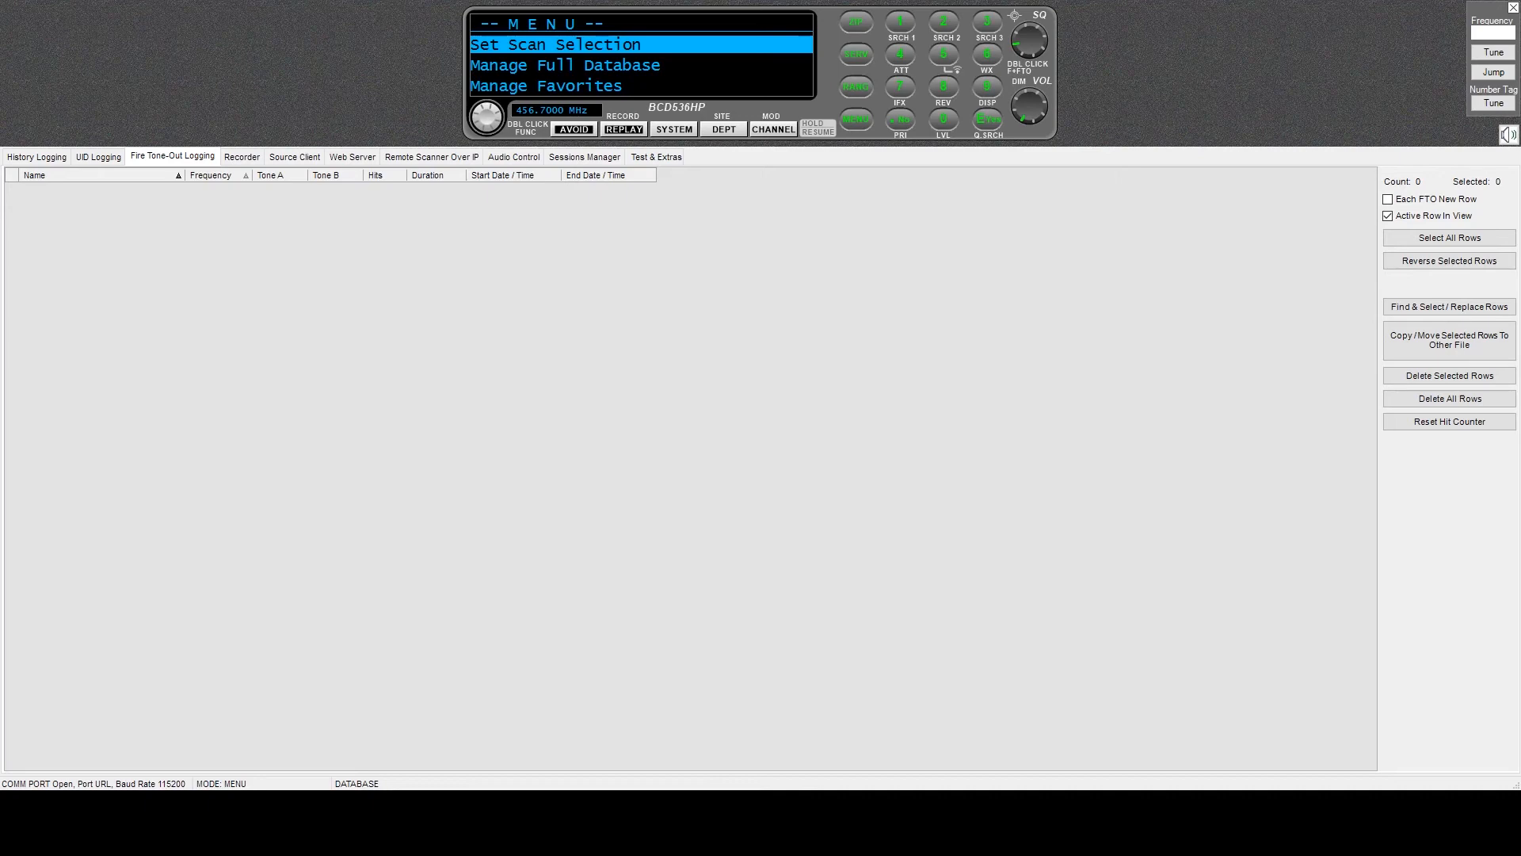
Scroll the BCD536HP menu on the scanner display past Manage Favorites and Wi-Fi Setup.
{"action": "left_click", "coordinate": [553, 86]}
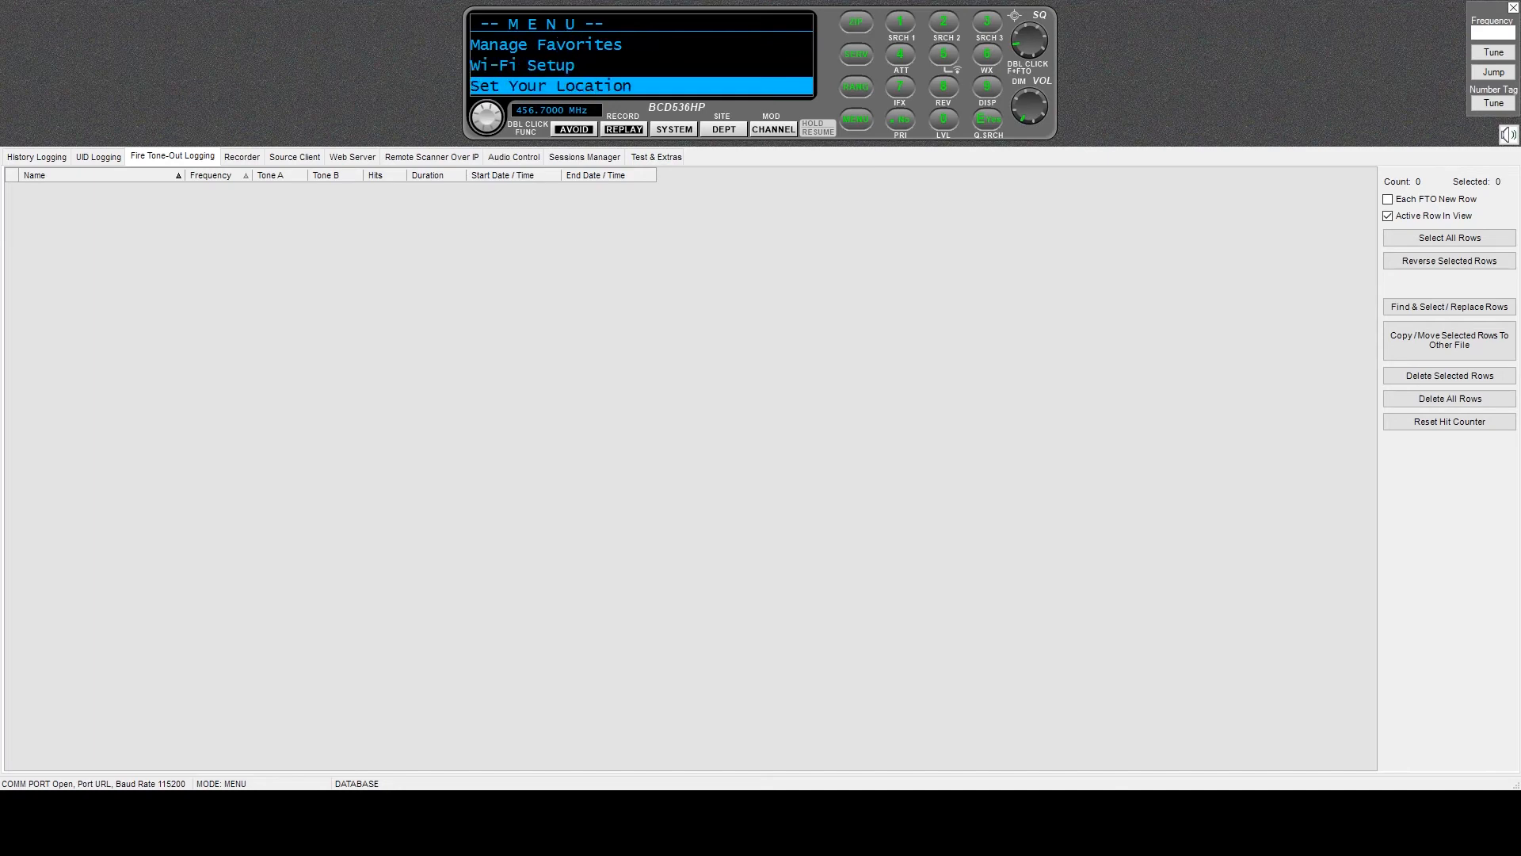
{"action": "scroll", "scroll_direction": "down", "scroll_amount": 3}
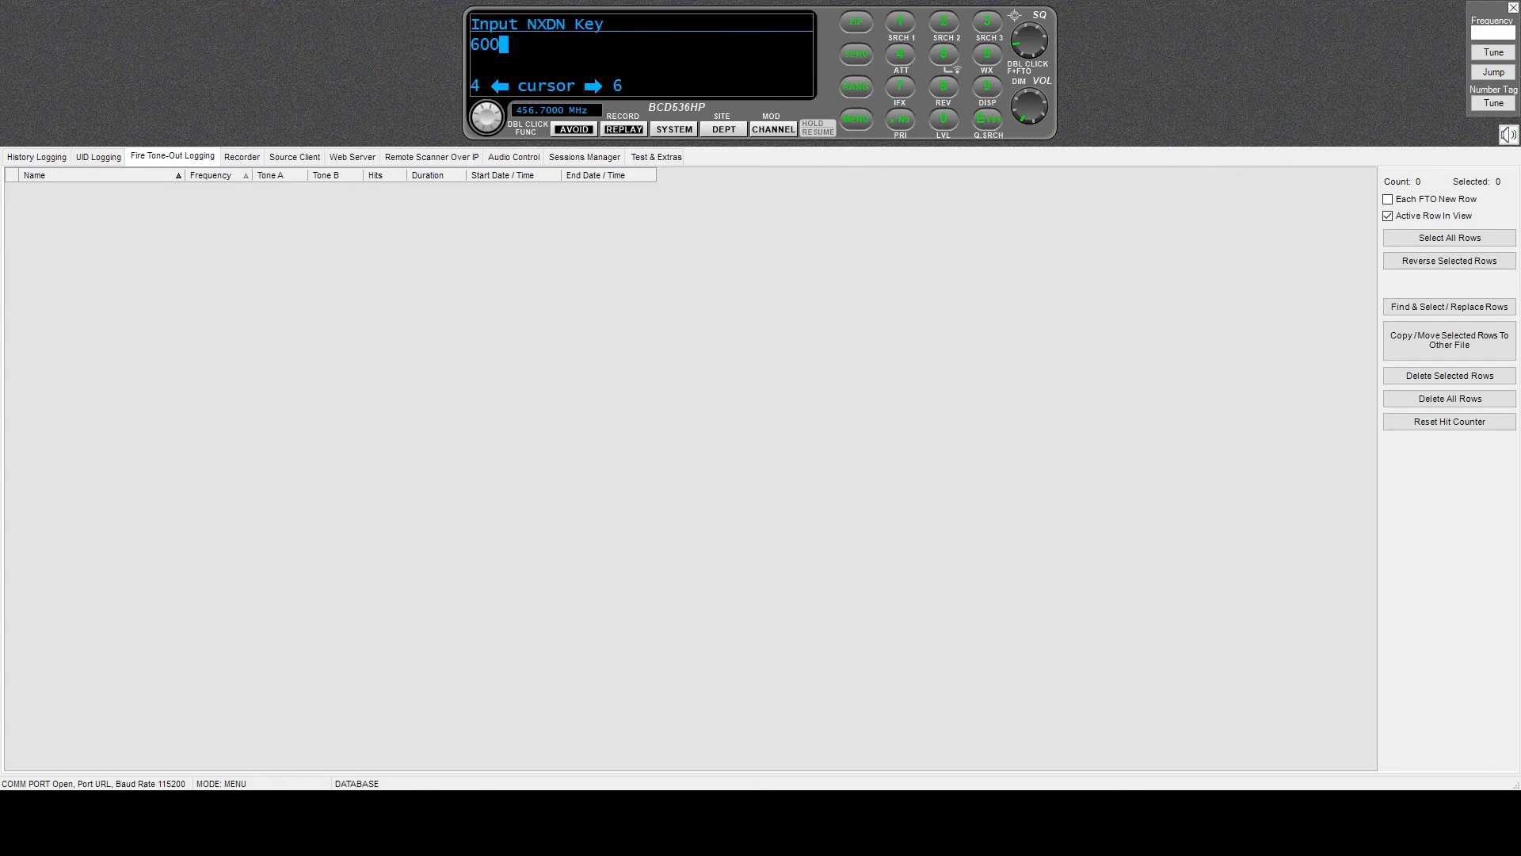
Enter the key characters 0 and B on the Input NXDN Key screen.
{"action": "type", "text": "0"}
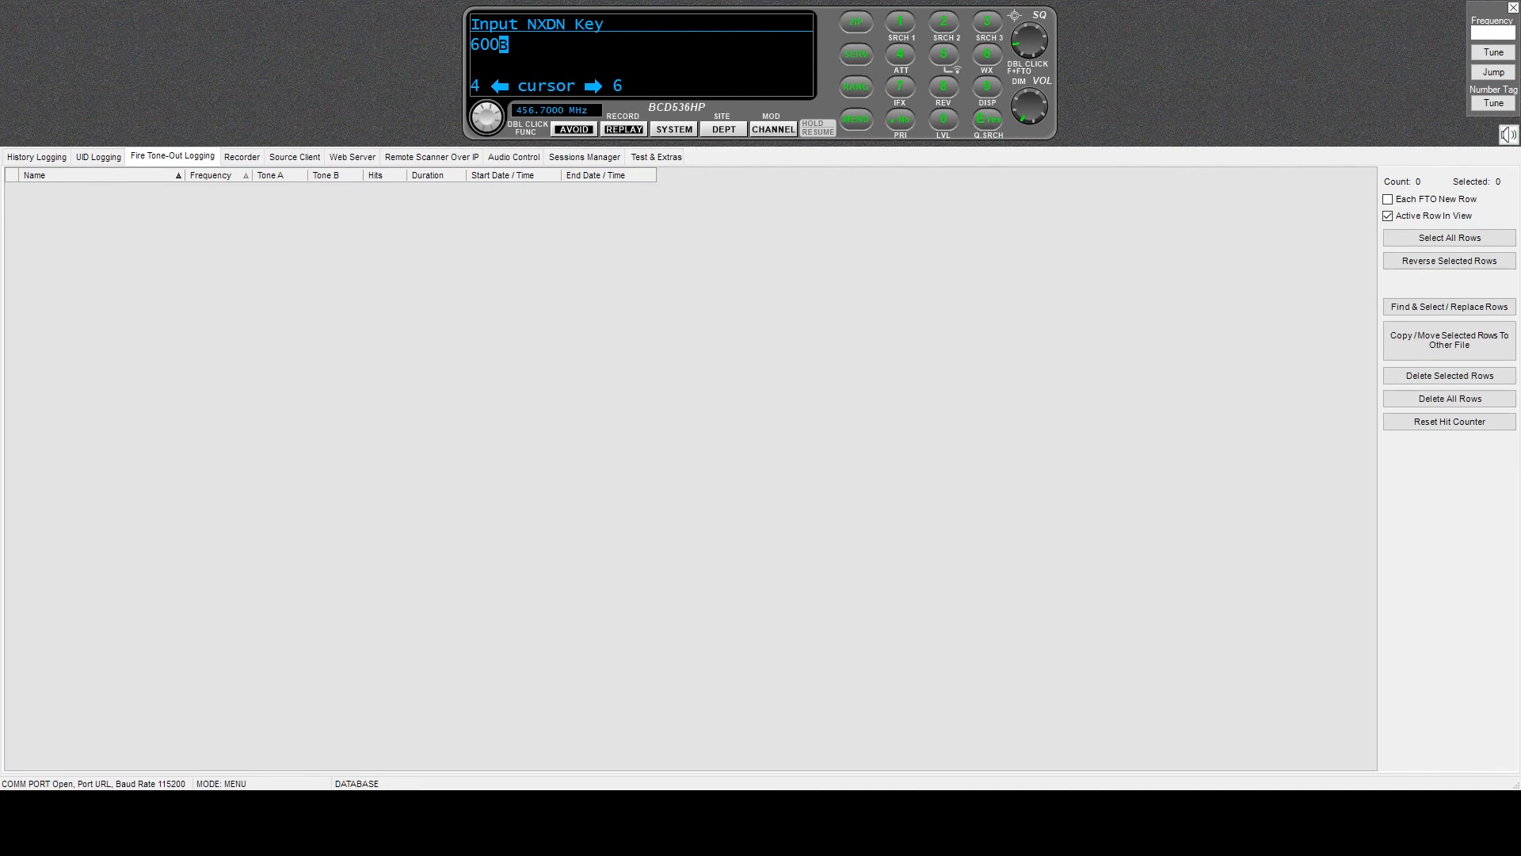
{"action": "type", "text": "B"}
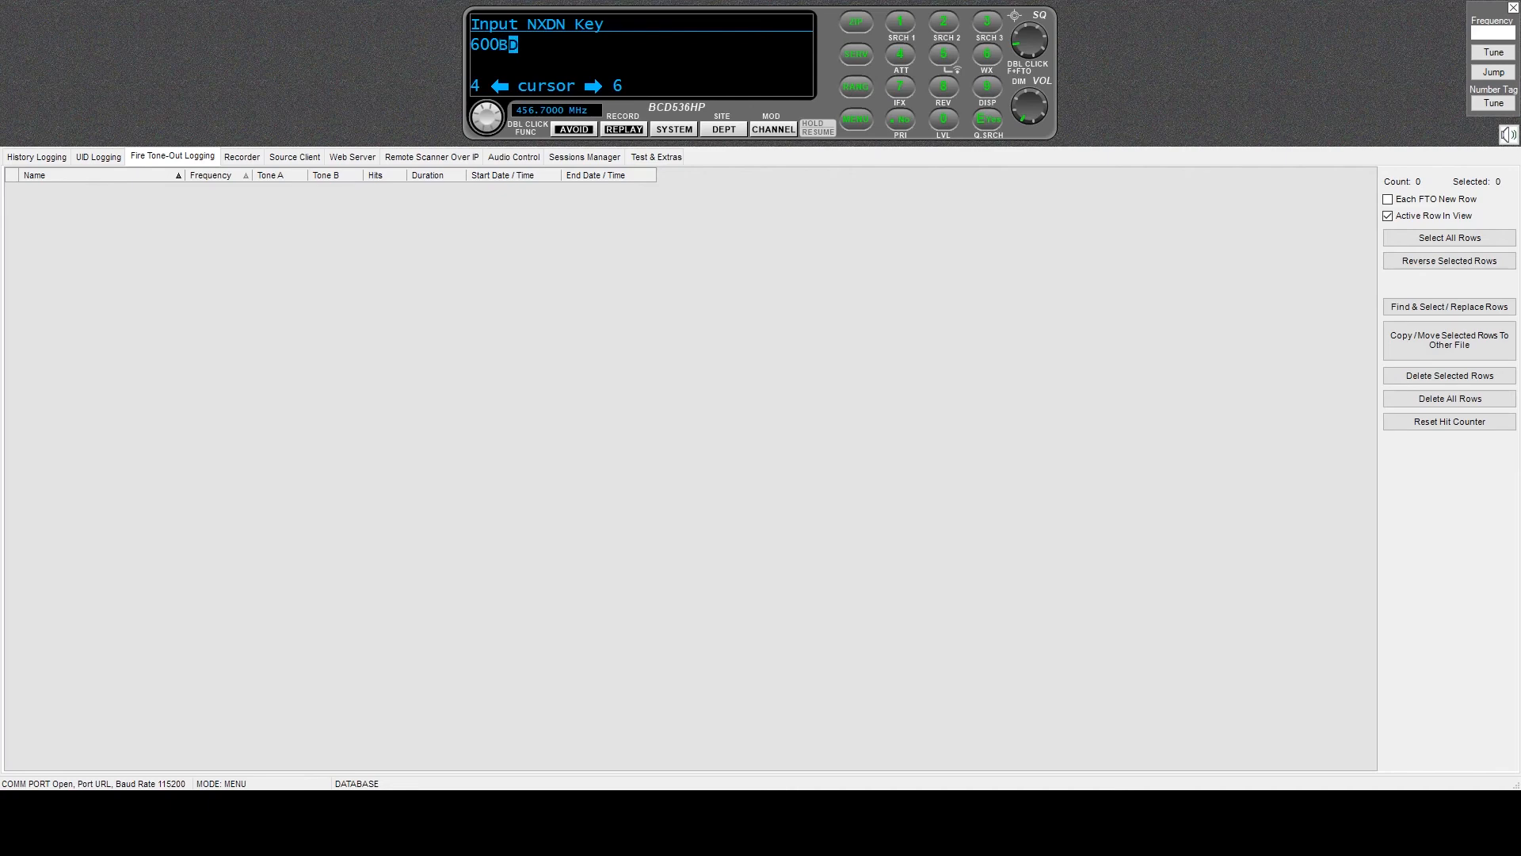